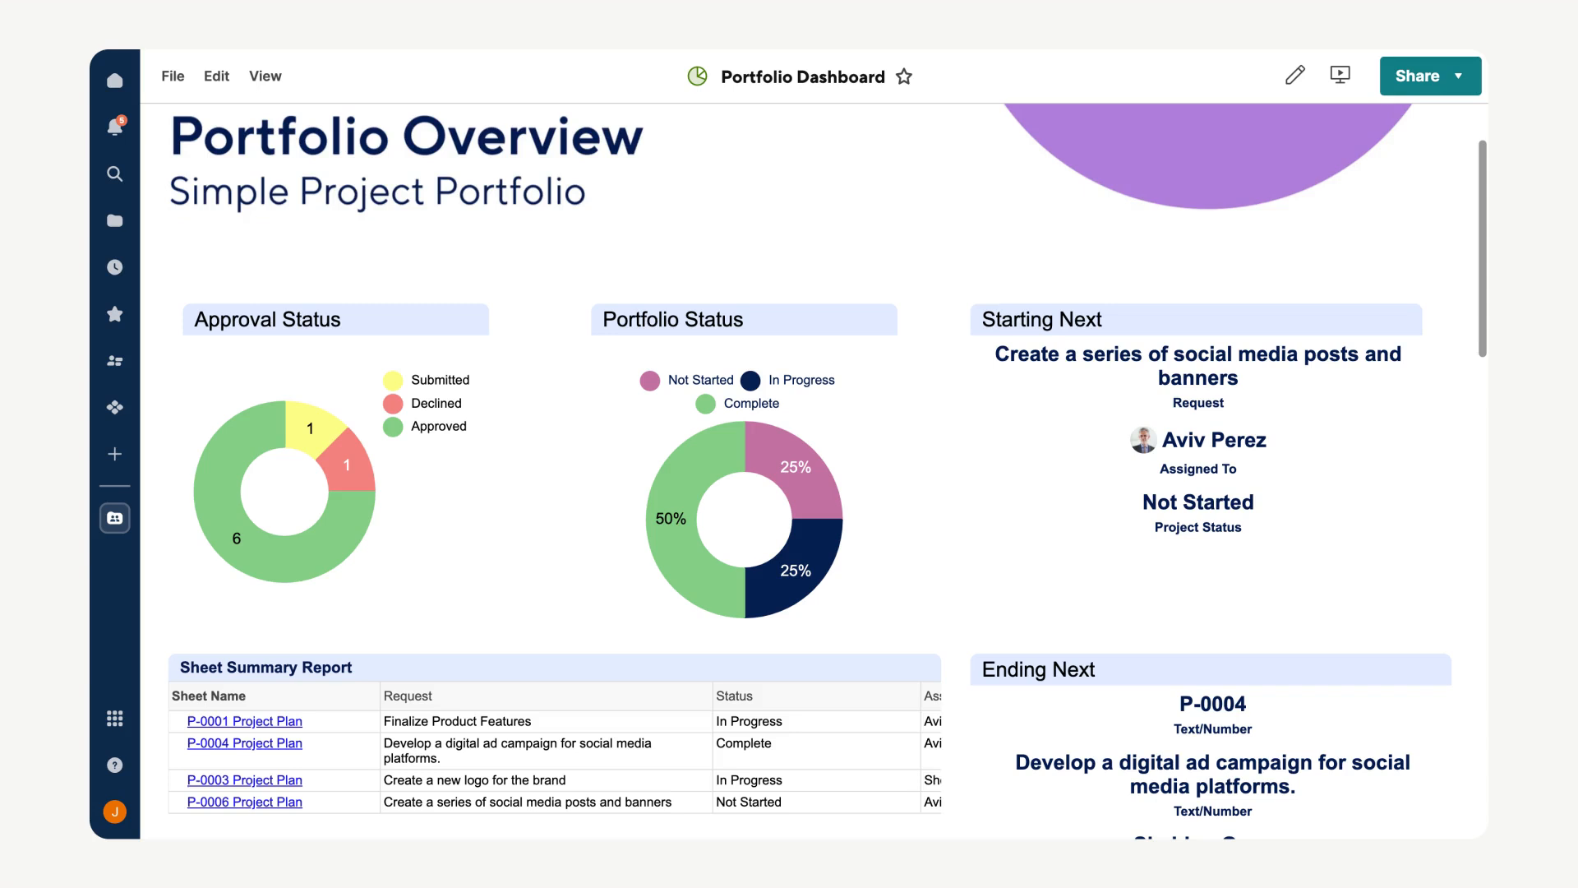
- Bring up the create-new page from the left navigation bar
left_click(113, 454)
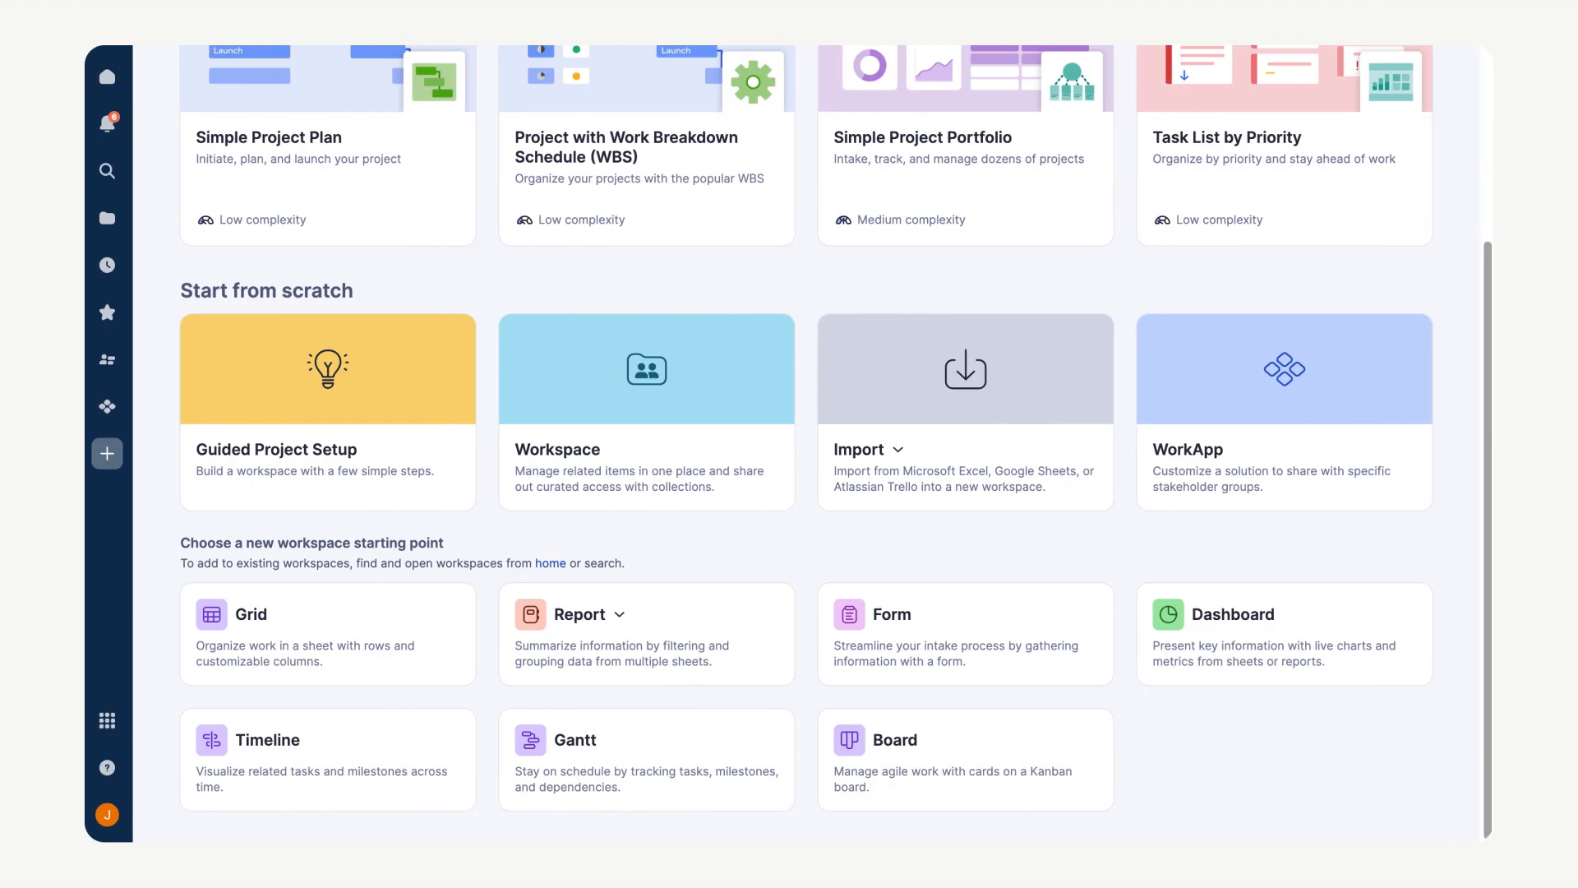
- Create a new Dashboard from the workspace starting points and begin adding widgets
left_click(1282, 636)
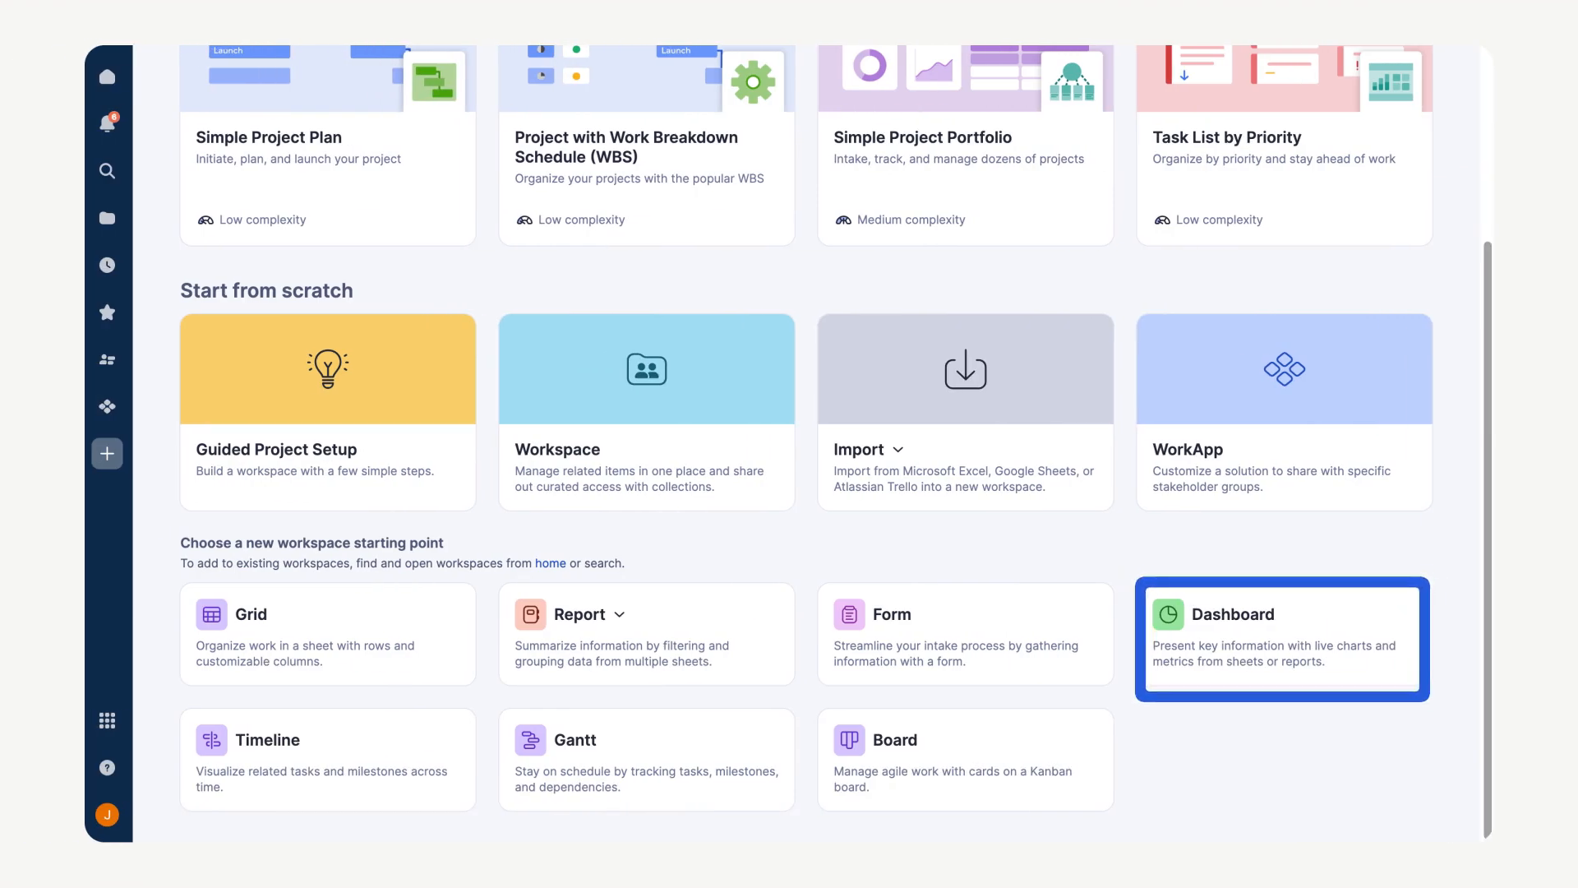
left_click(1281, 638)
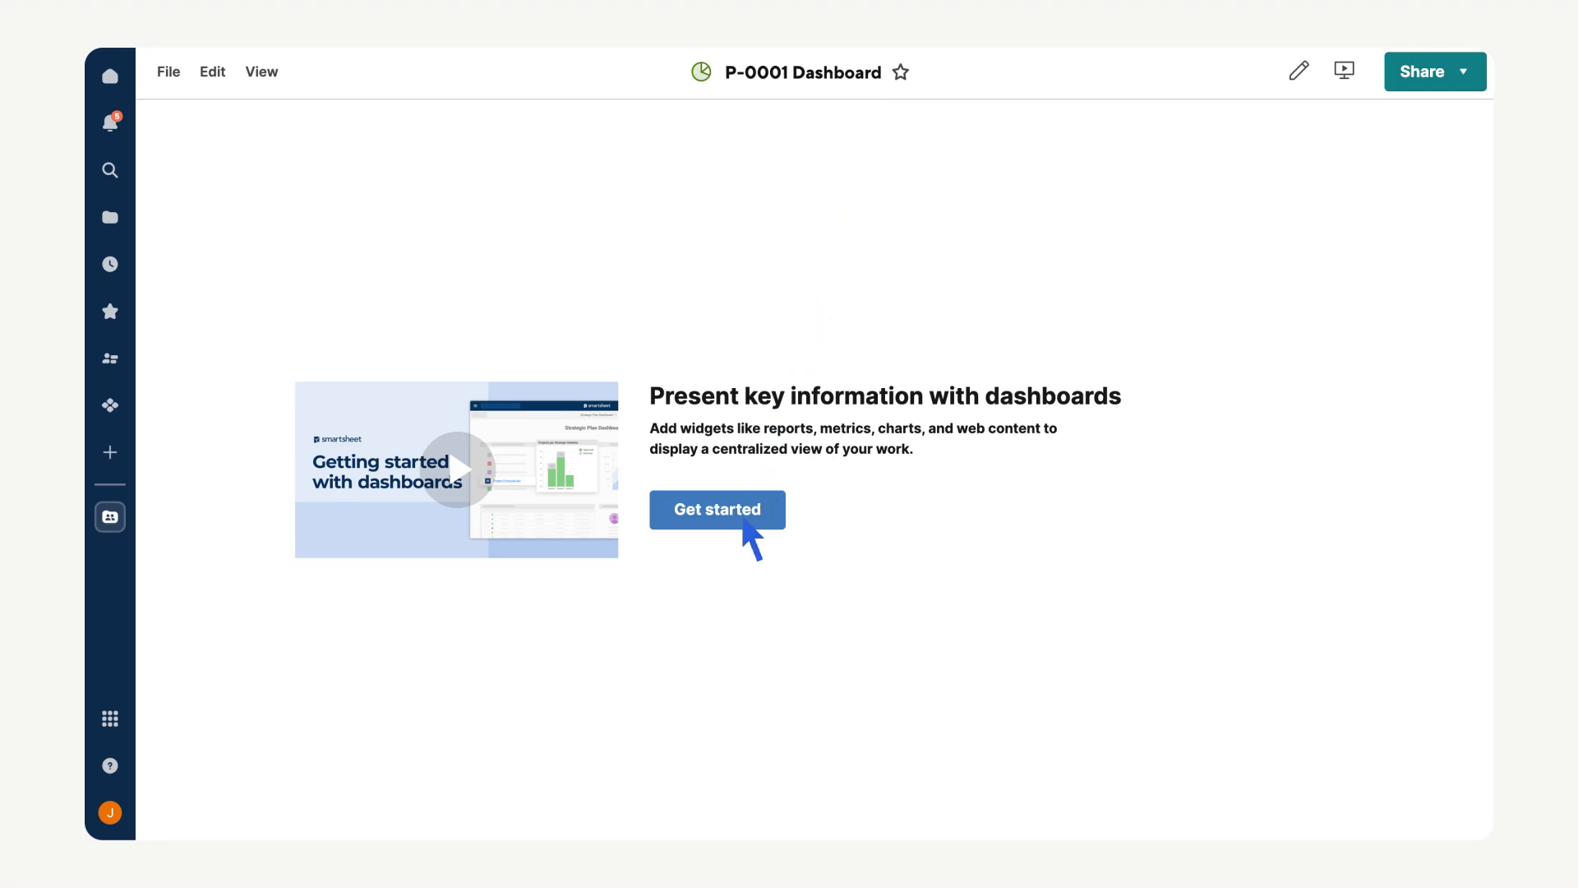
left_click(716, 510)
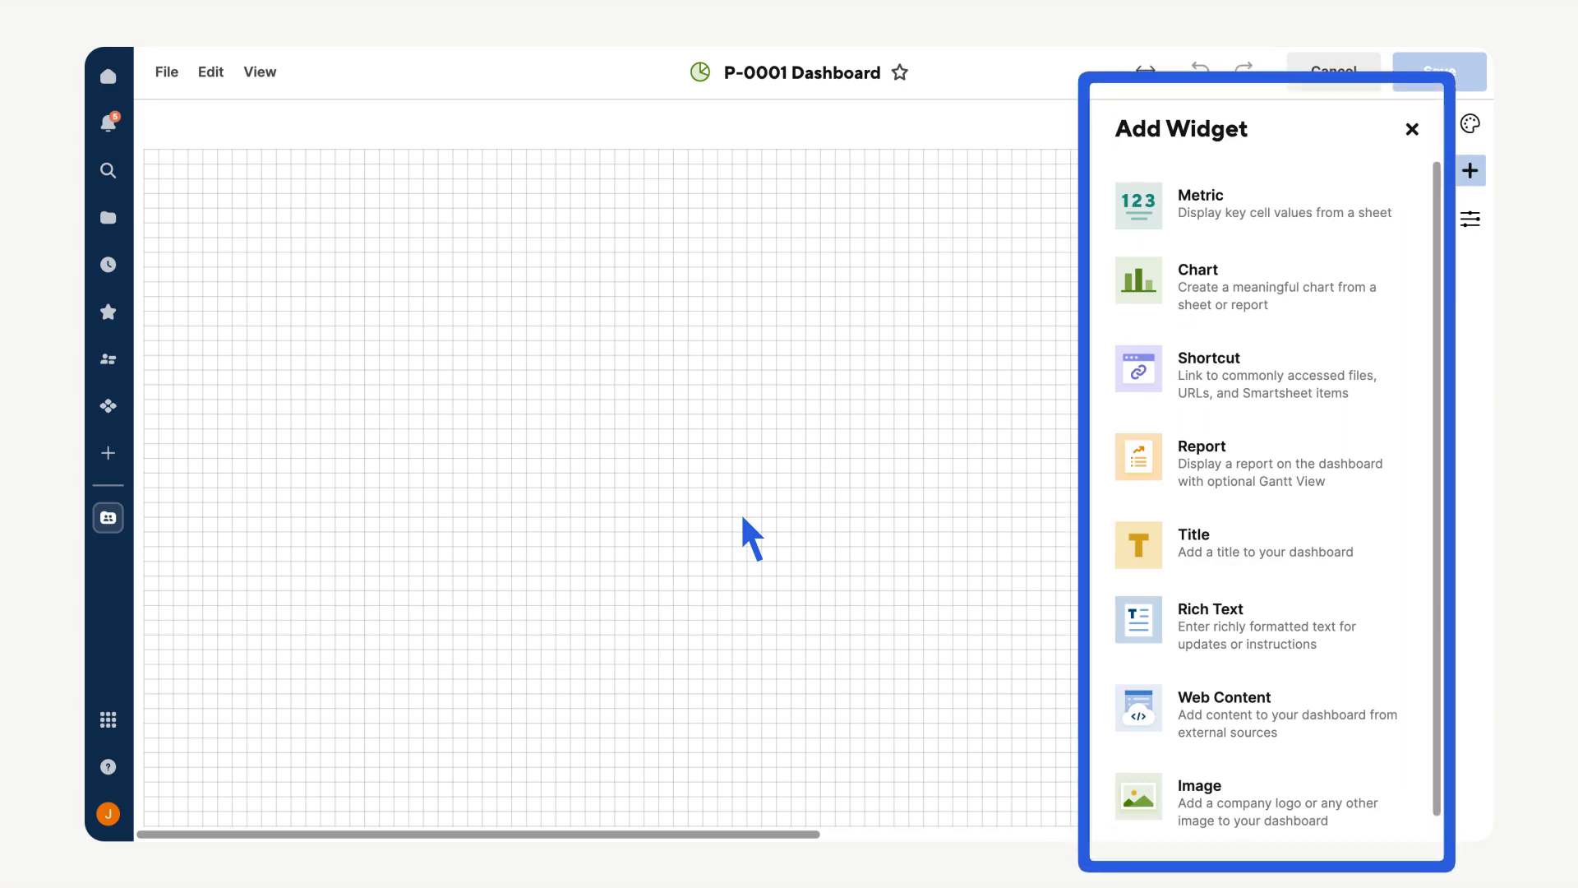
mouse_move(814, 500)
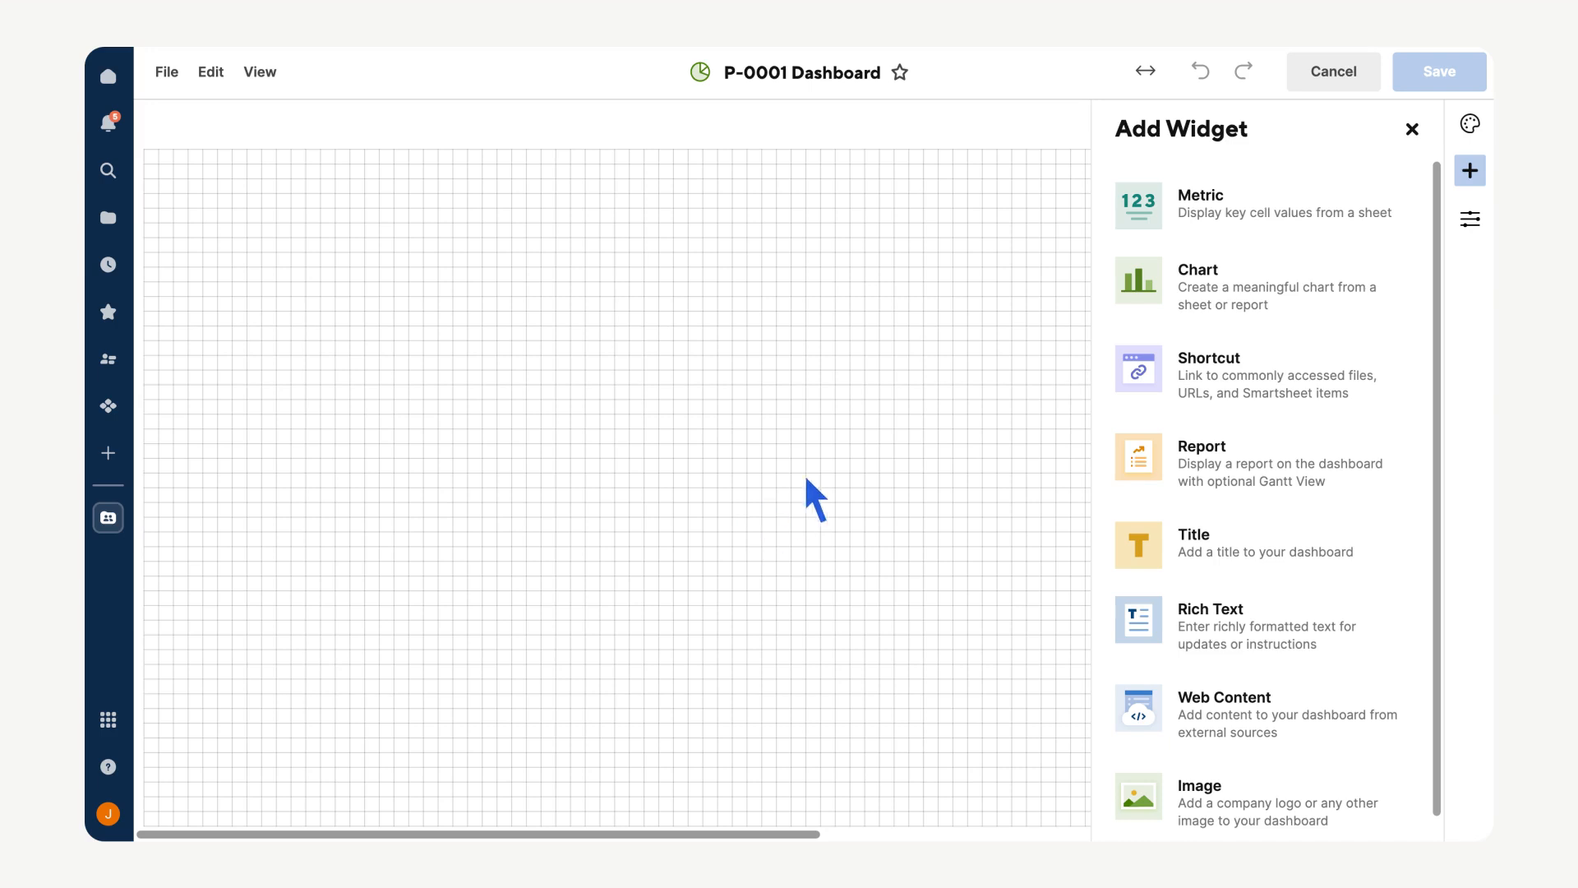
mouse_move(1236, 241)
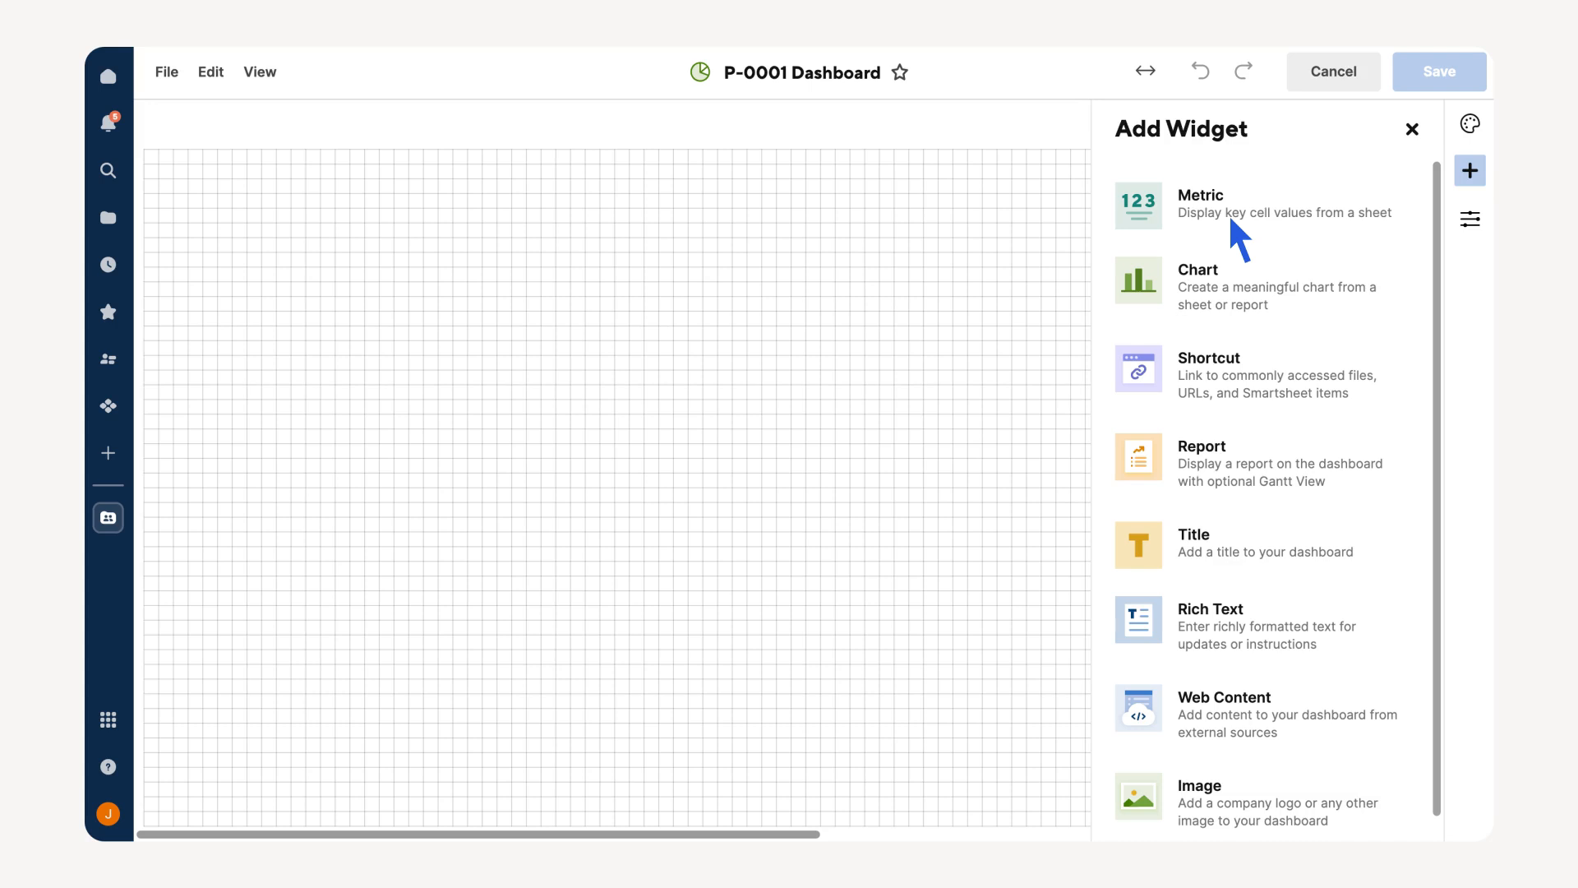
- Add a metric widget showing the Past Due Tasks value from the P-0001 Project Plan
left_click(1200, 204)
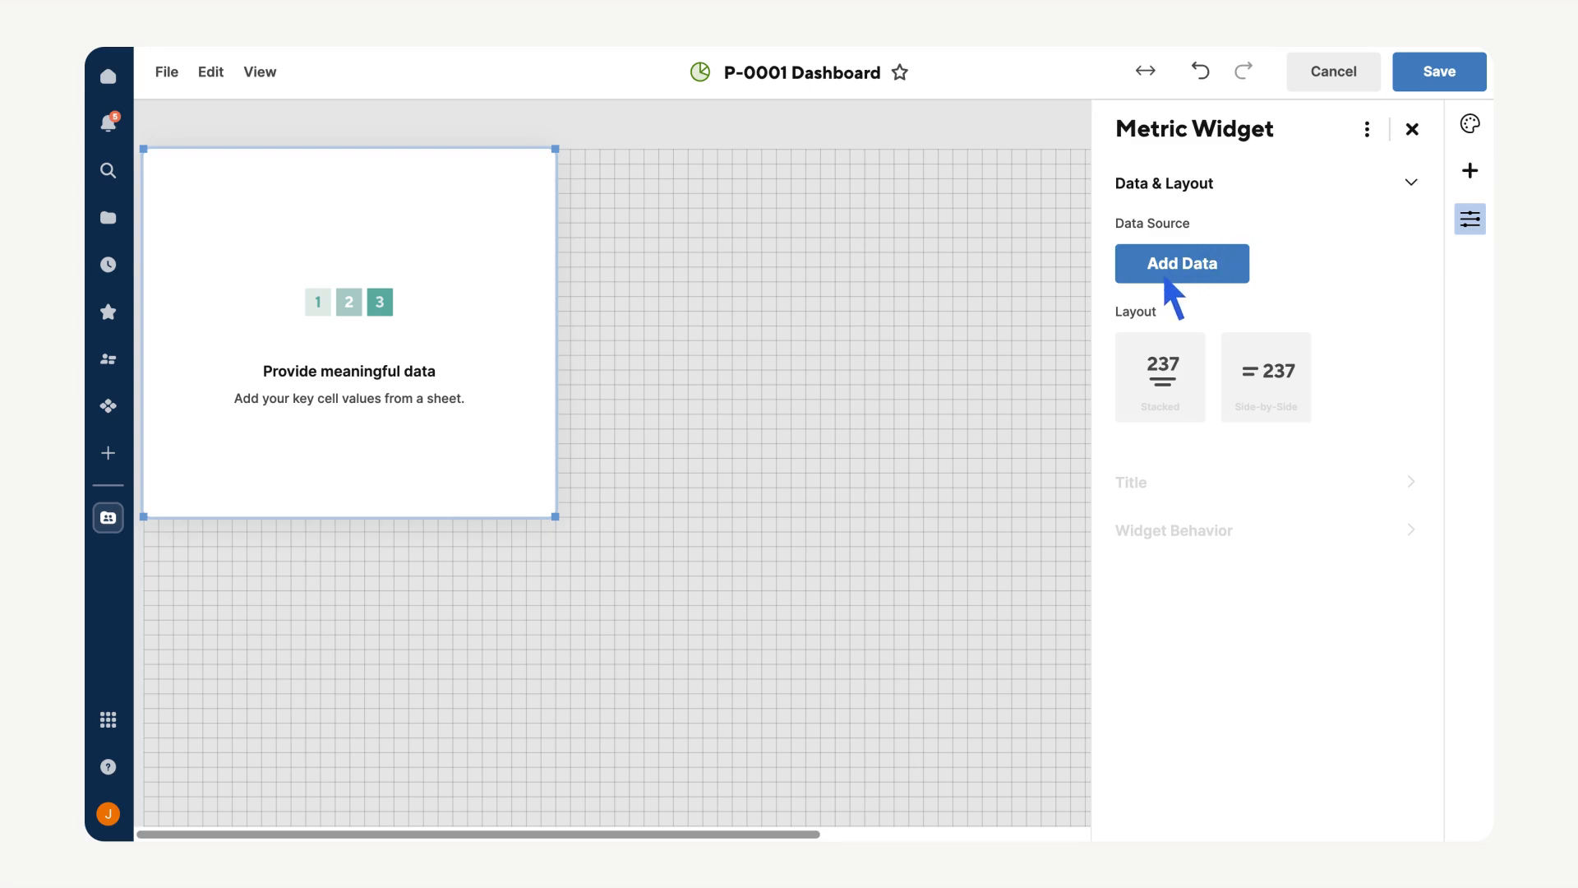
left_click(1180, 264)
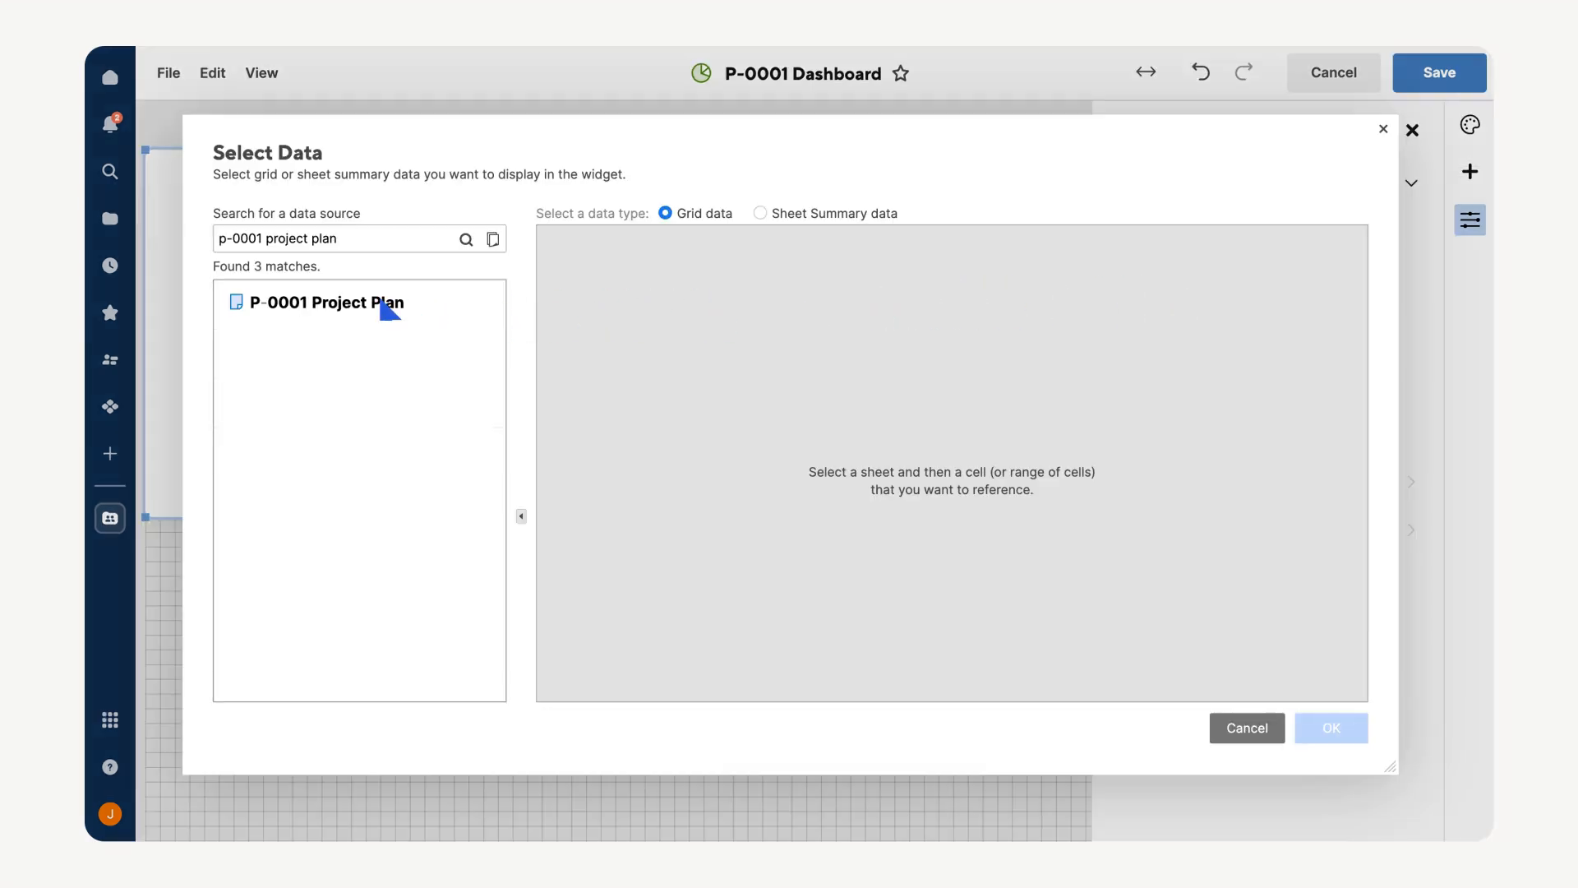
left_click(324, 302)
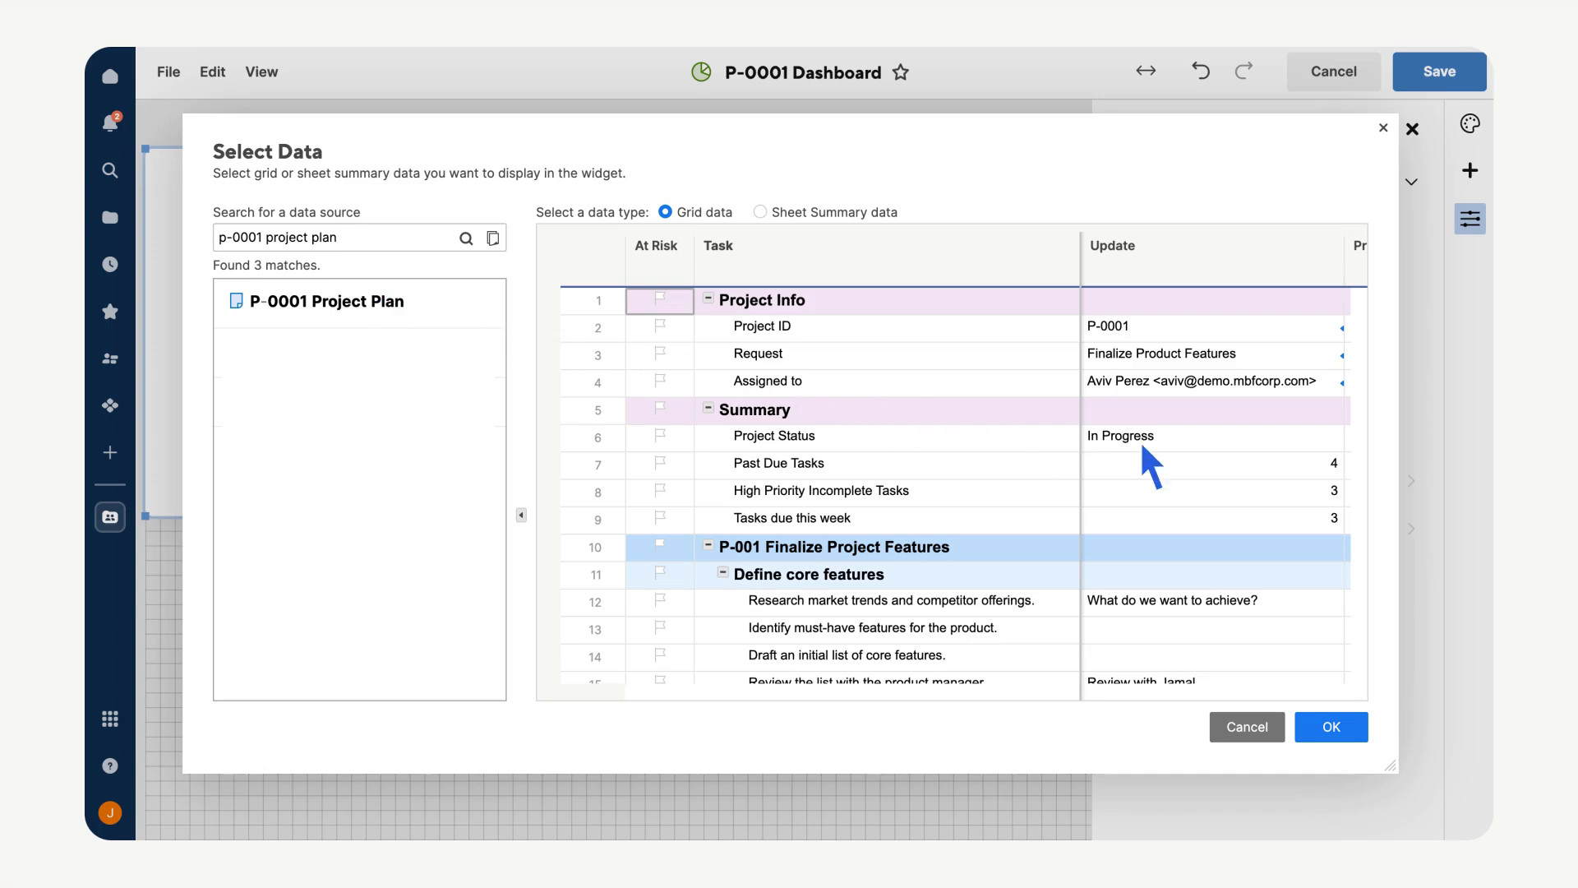
mouse_move(1309, 493)
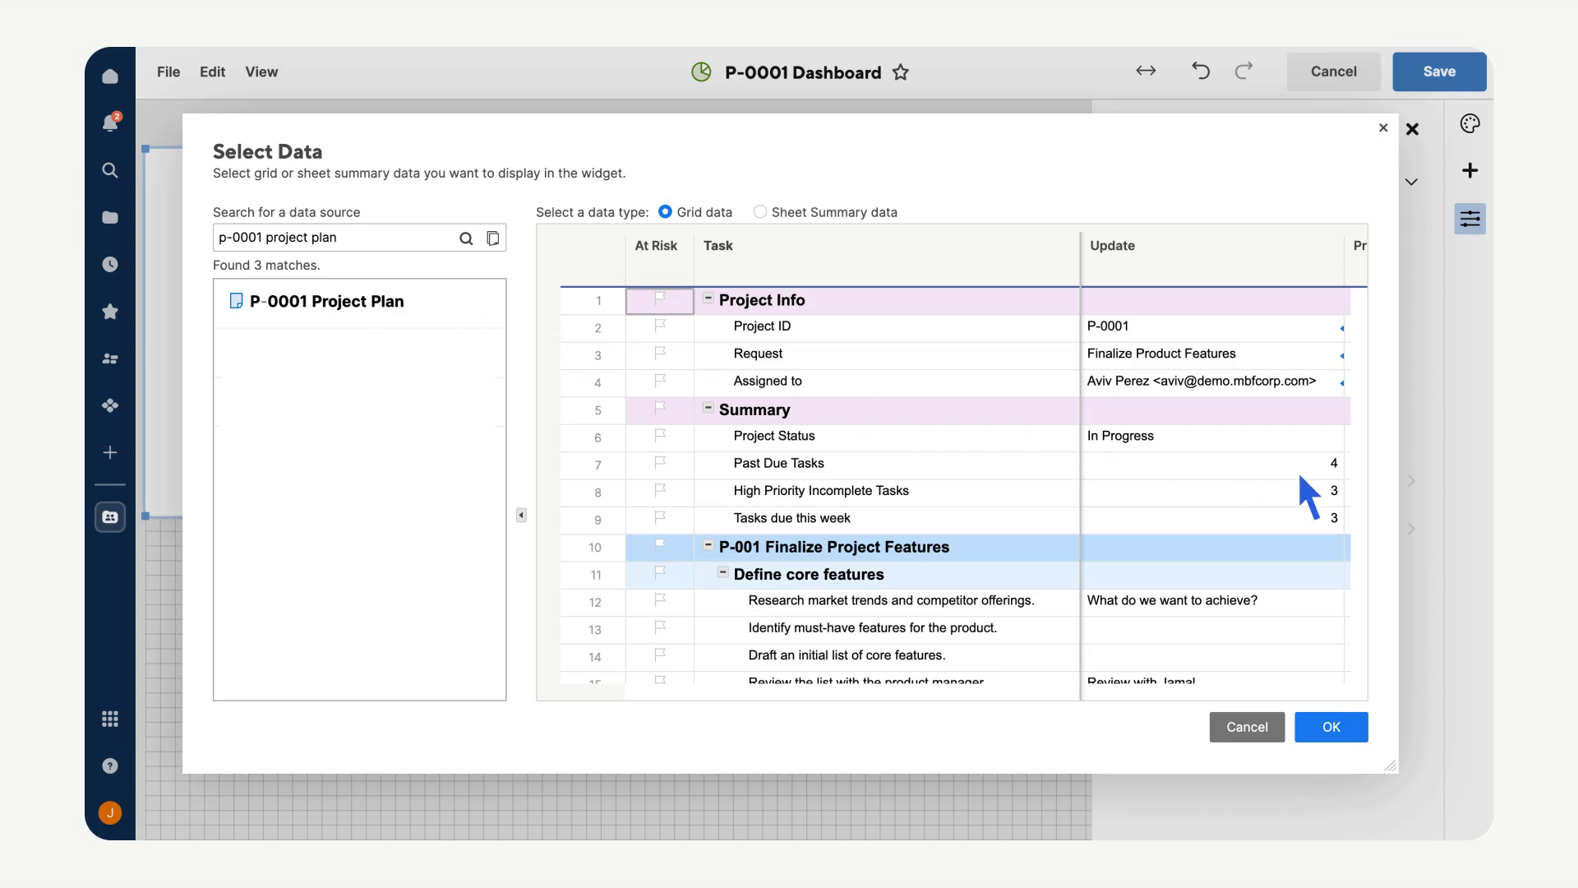
left_click(1212, 463)
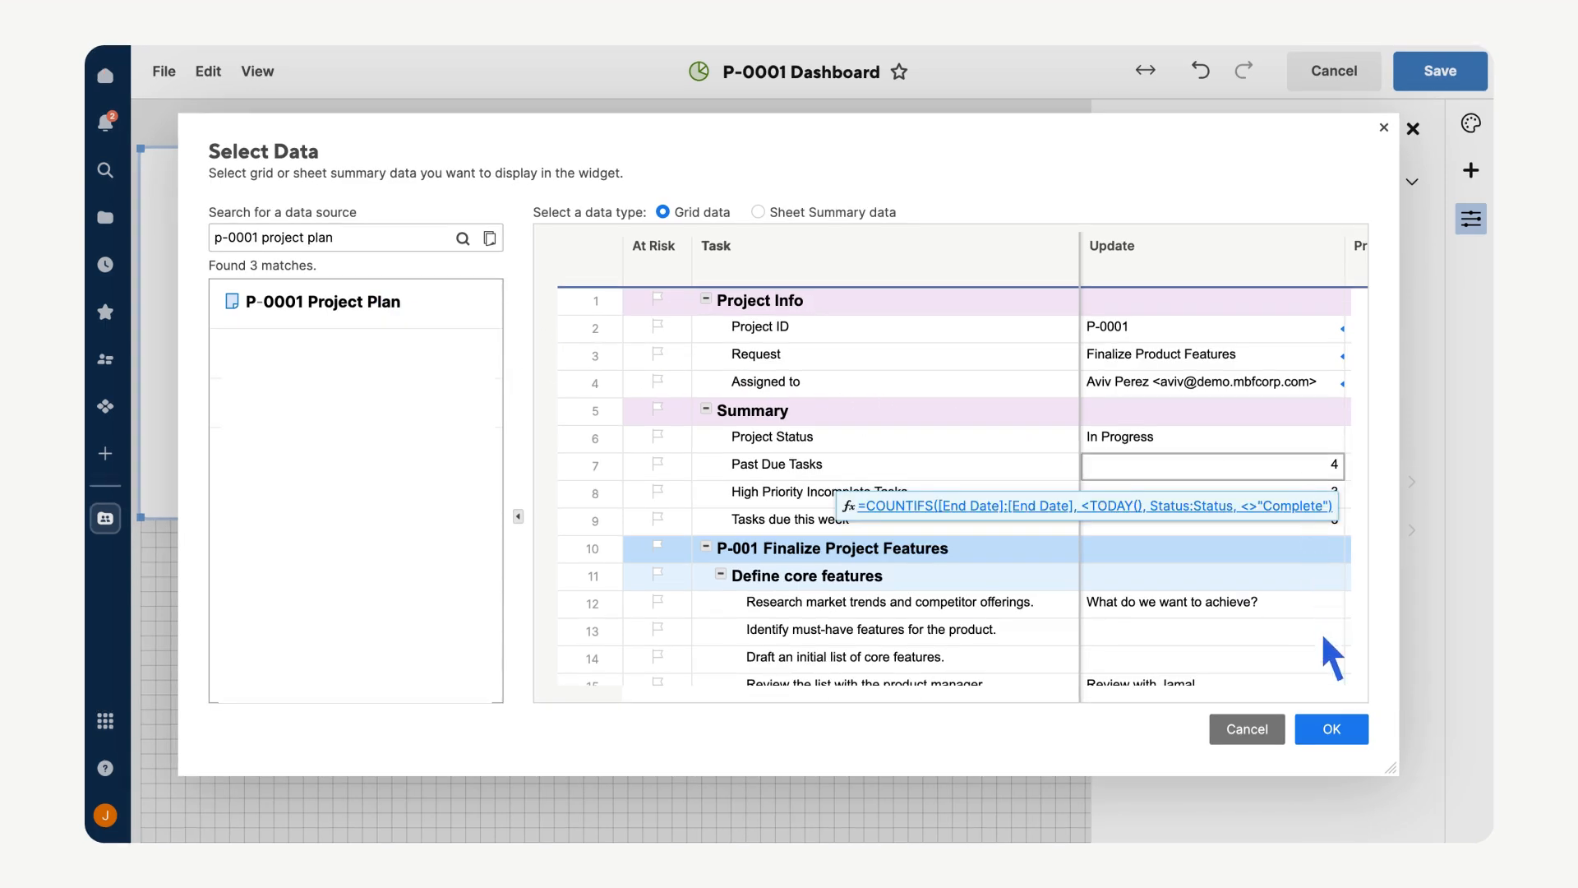
left_click(1330, 728)
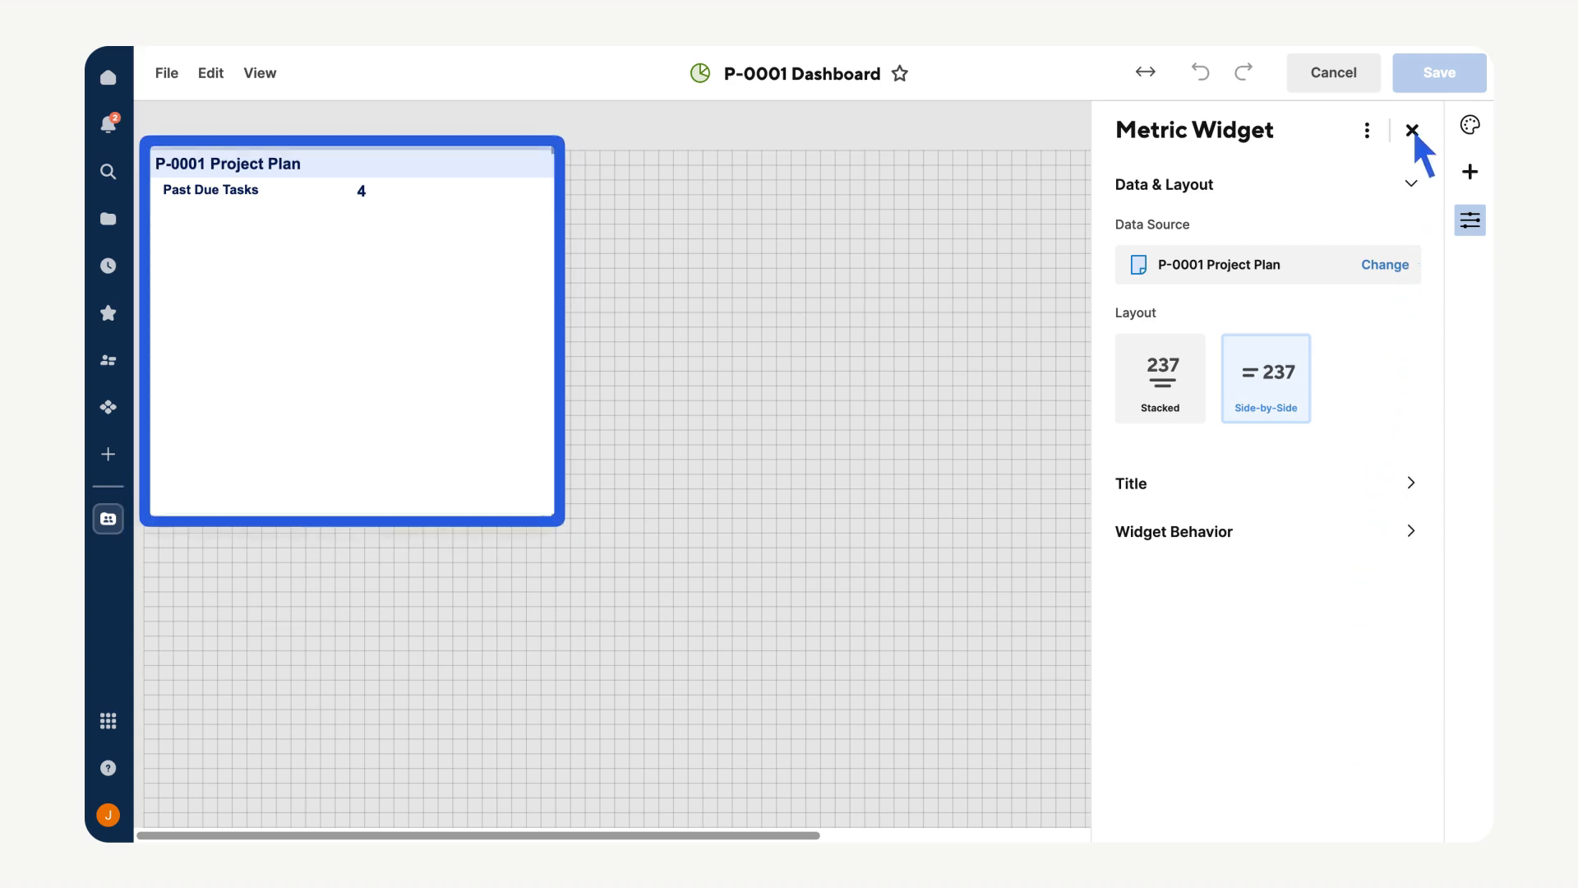
left_click(1411, 132)
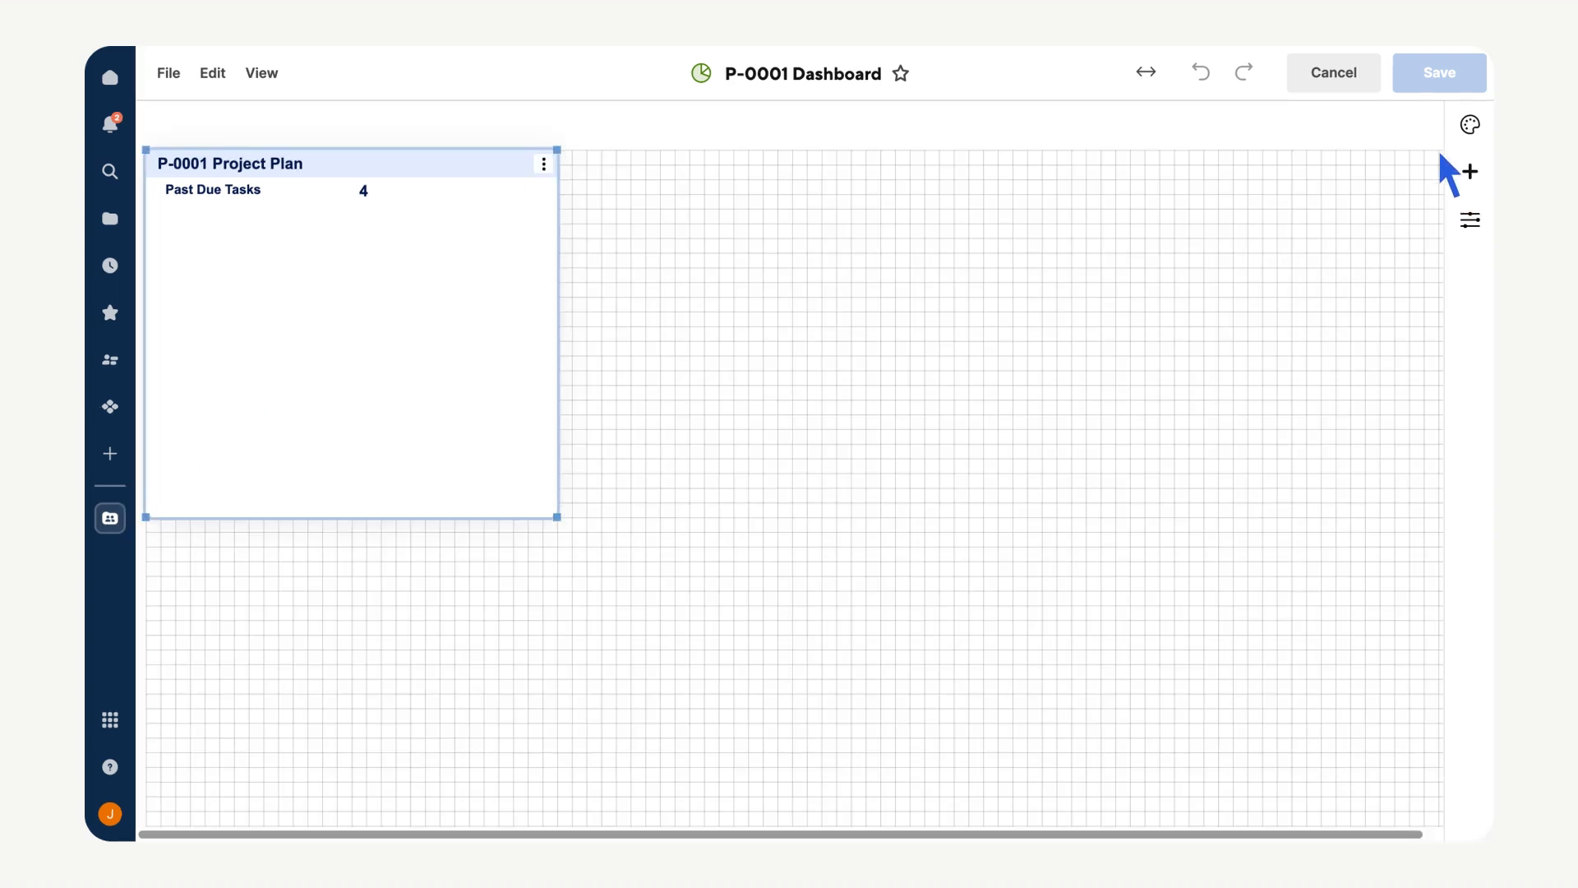
- Add a shortcut widget linked to the P-0001 Project Plan sheet
left_click(1468, 171)
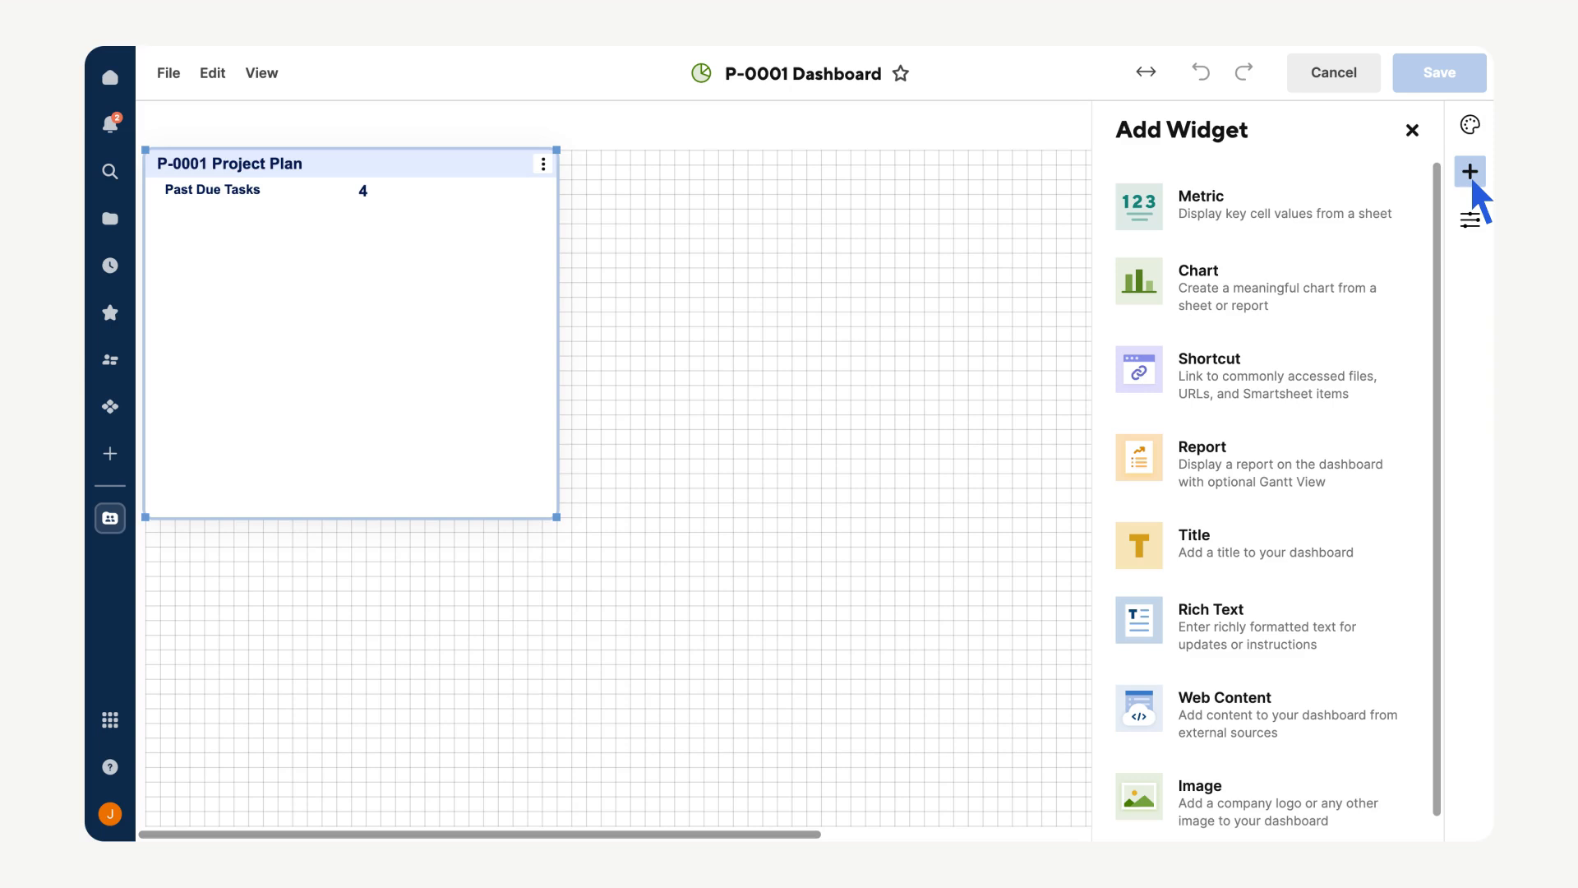
mouse_move(1245, 407)
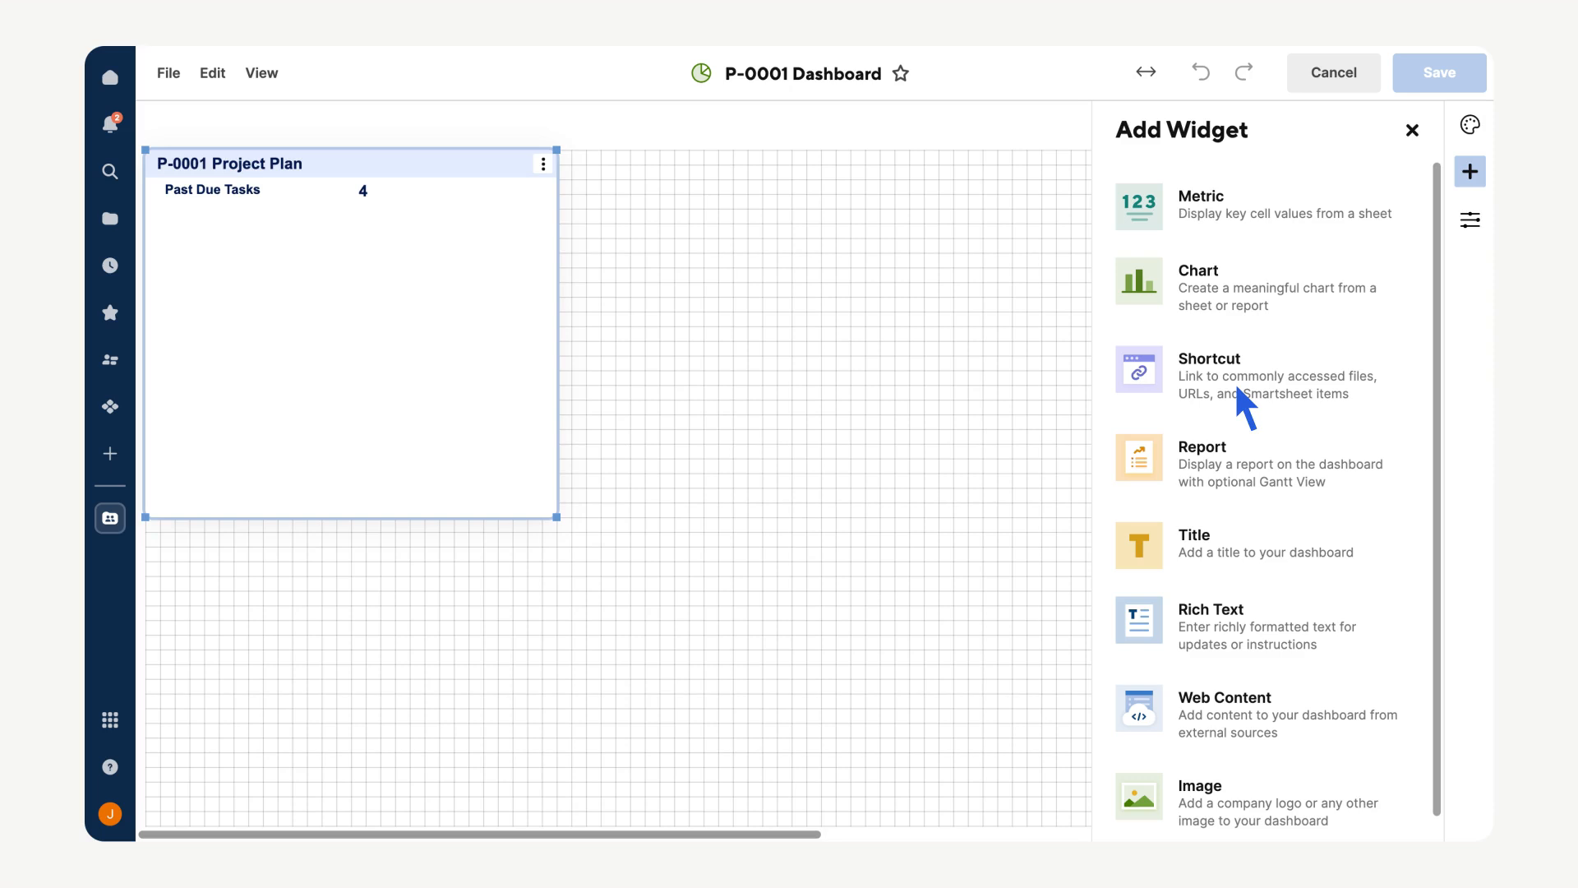
left_click(1208, 359)
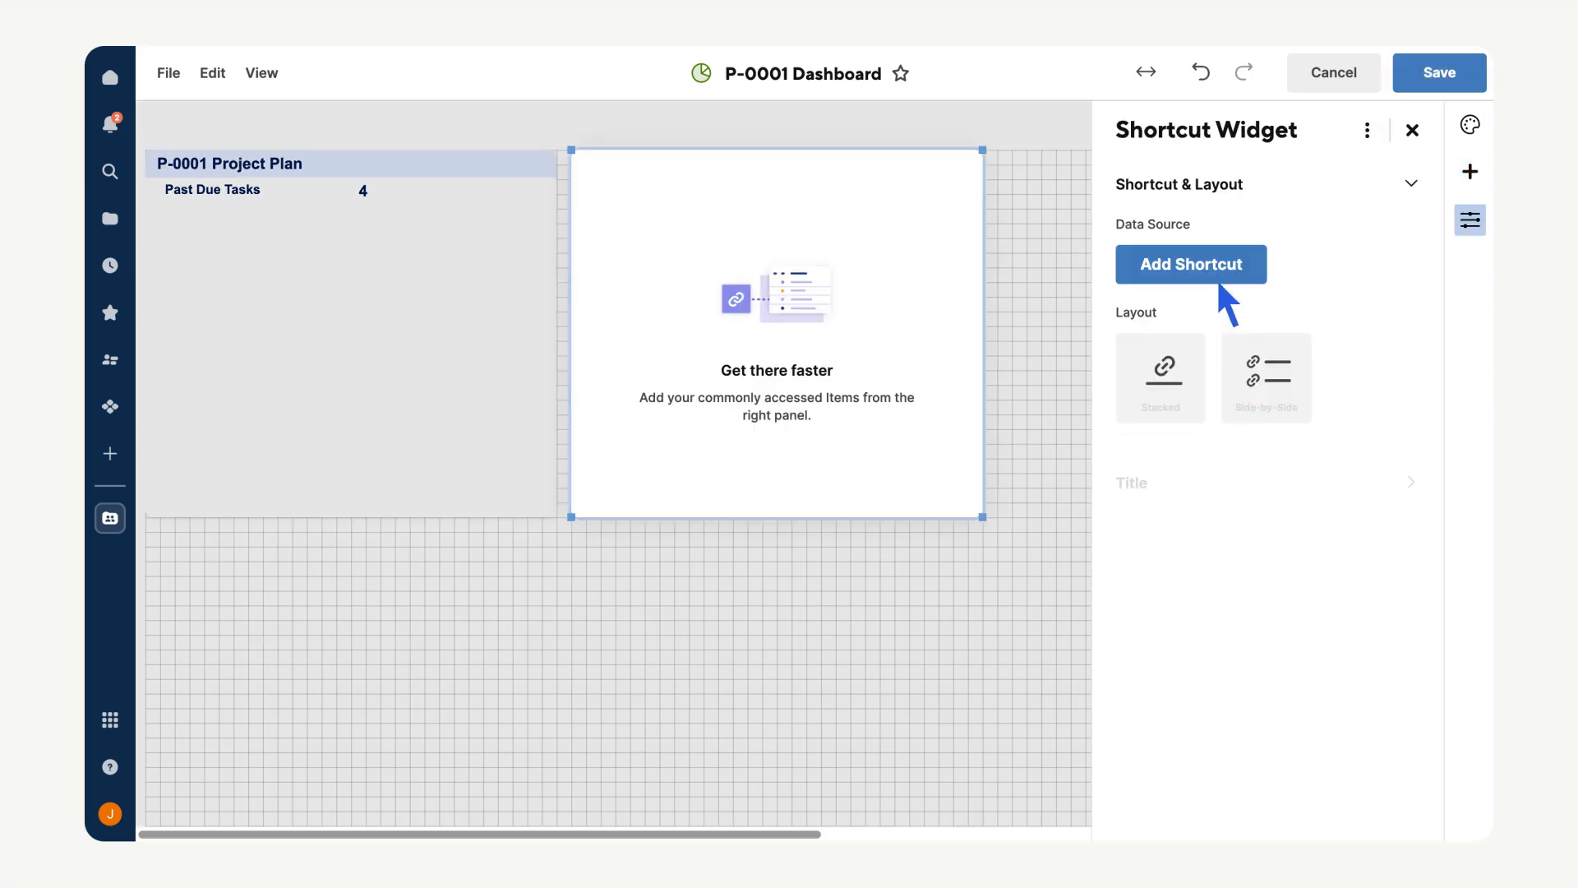
left_click(1190, 263)
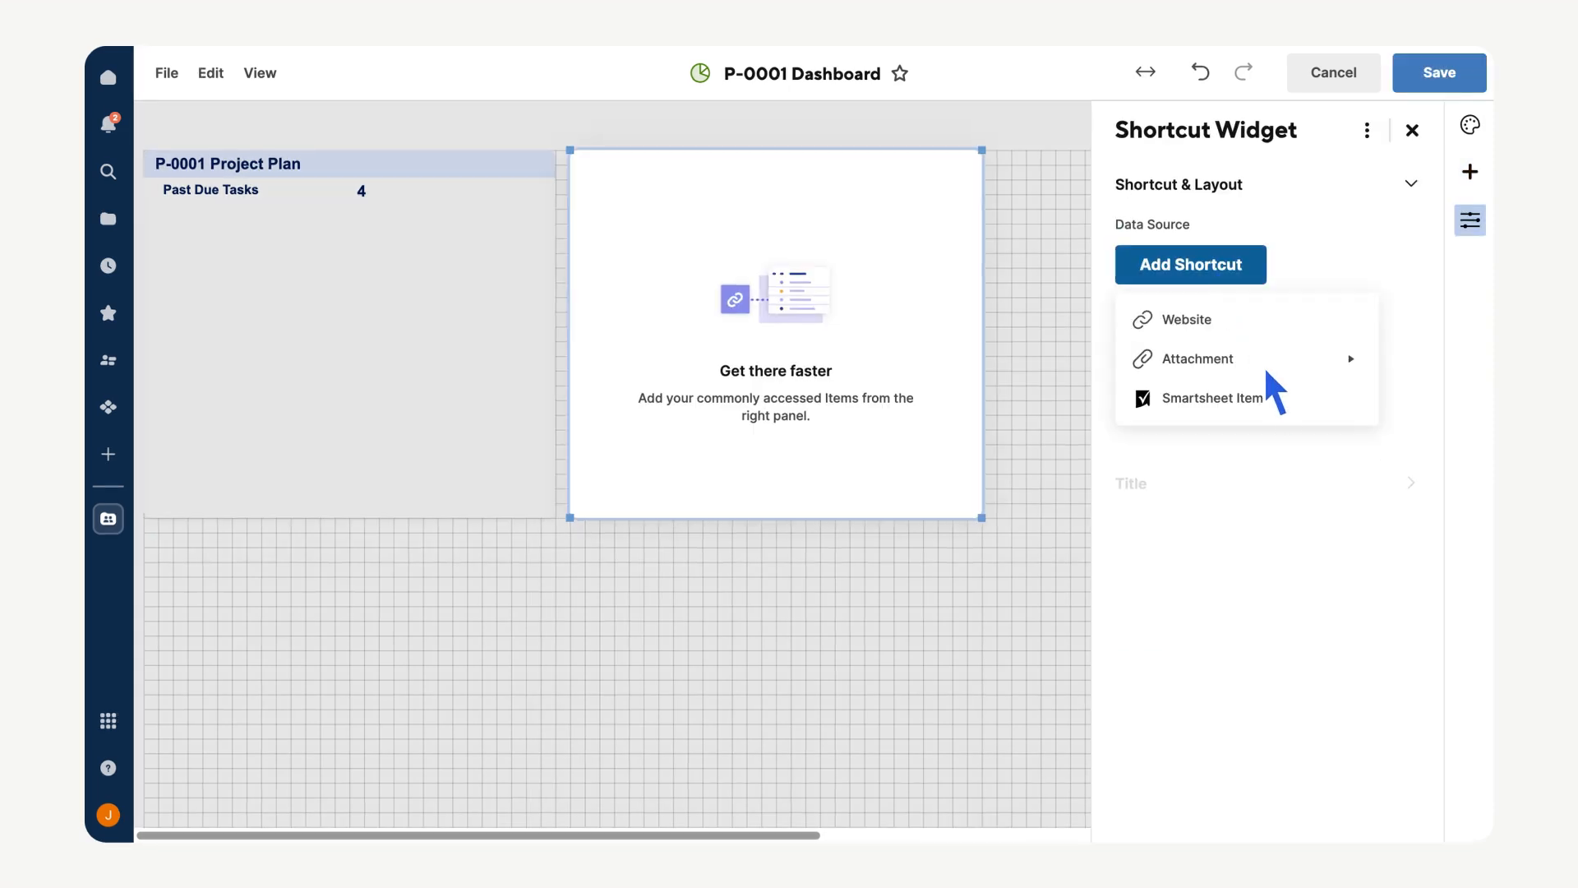
left_click(1205, 397)
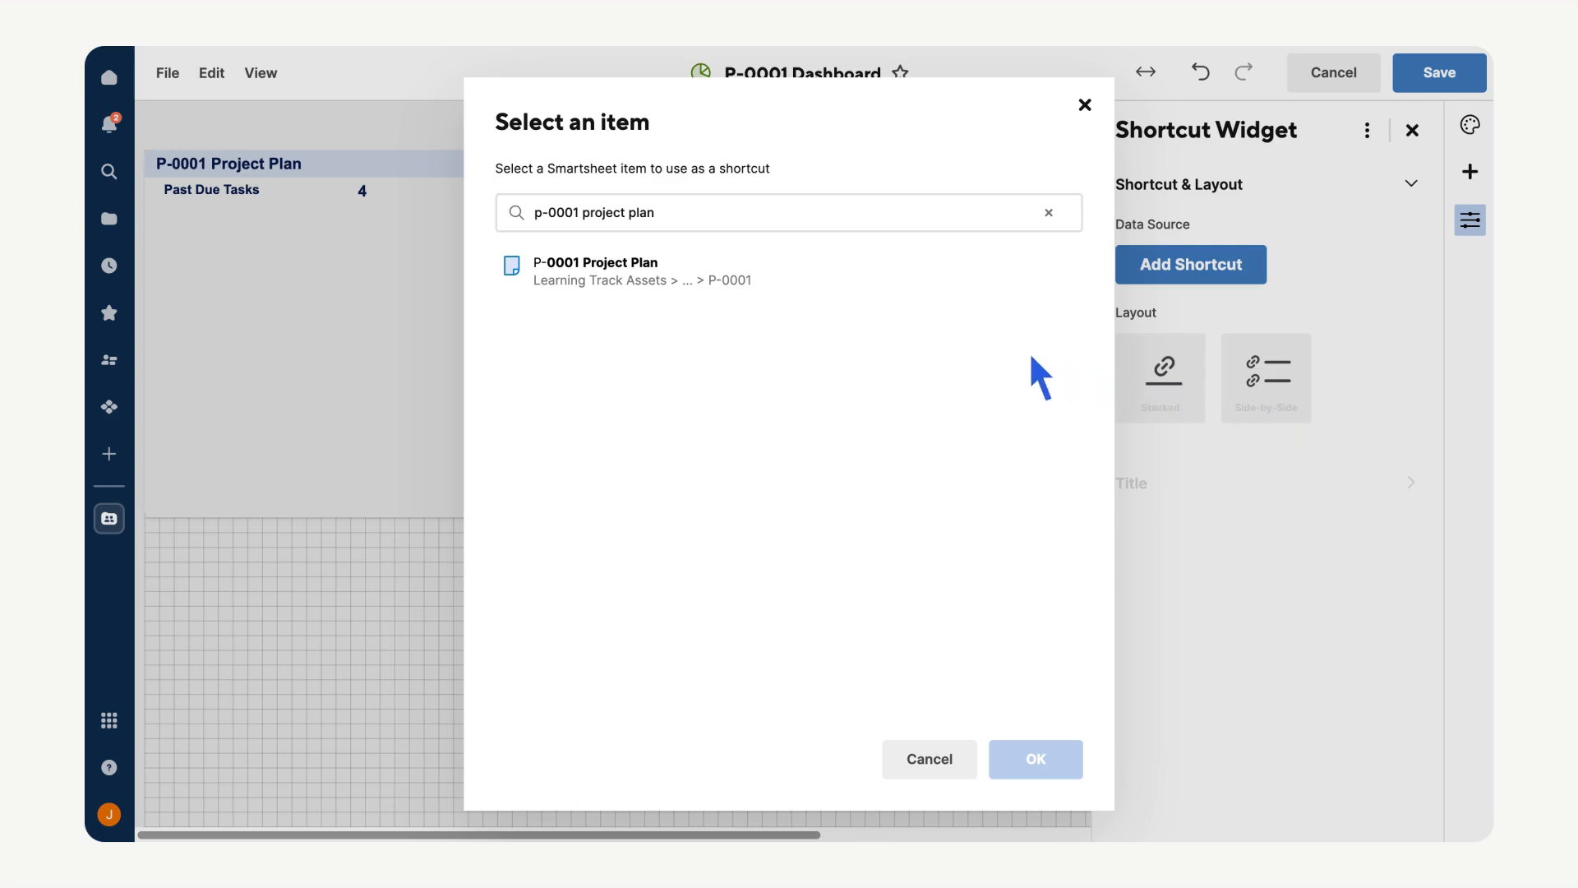
left_click(617, 269)
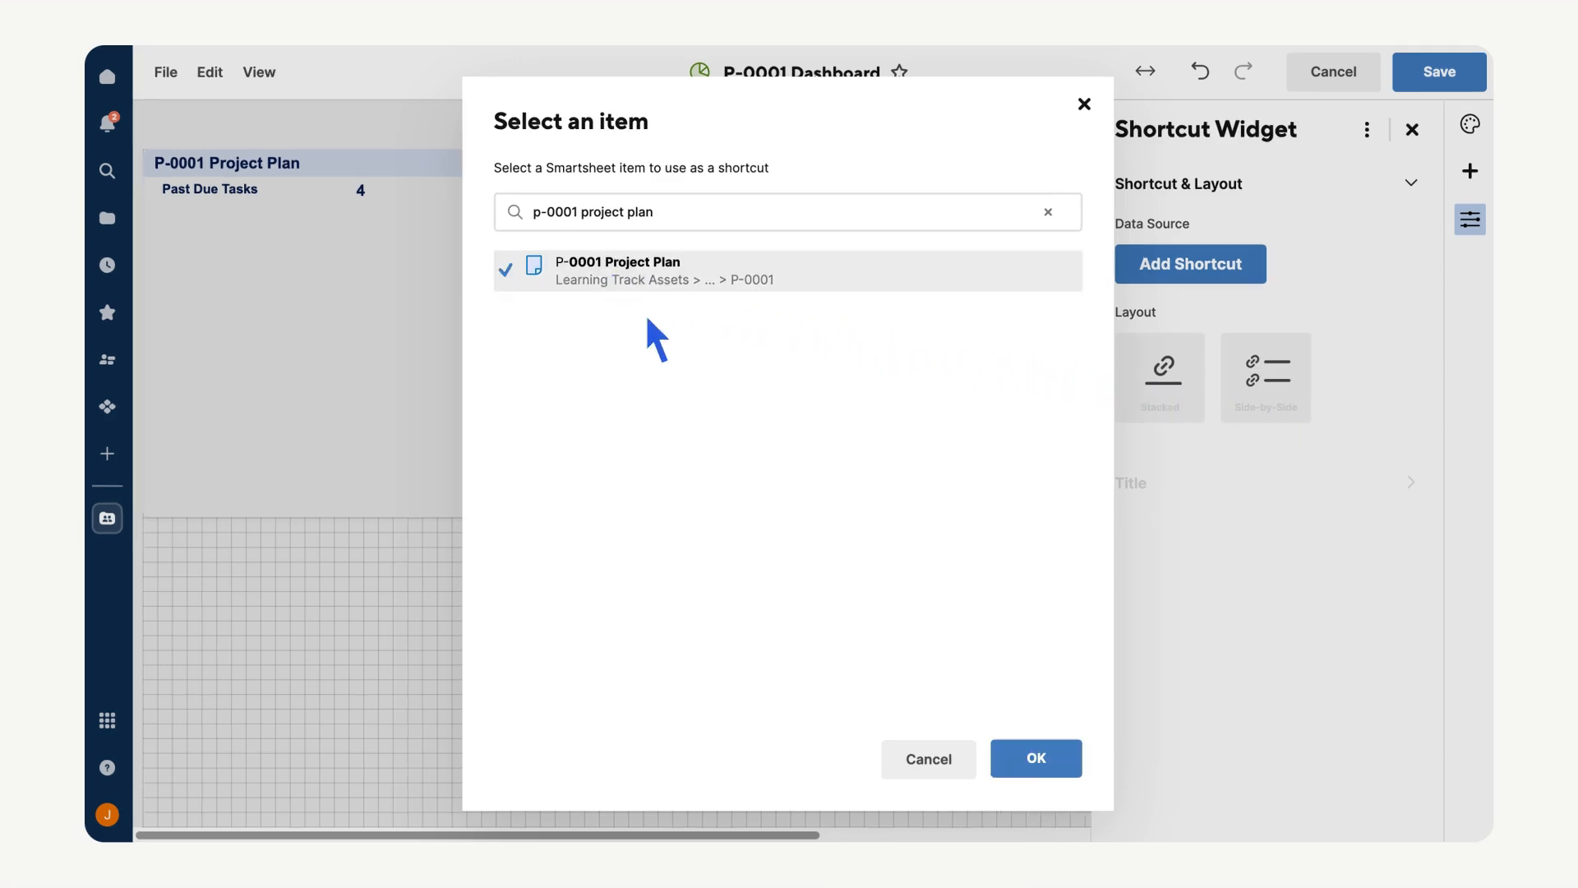
left_click(1035, 758)
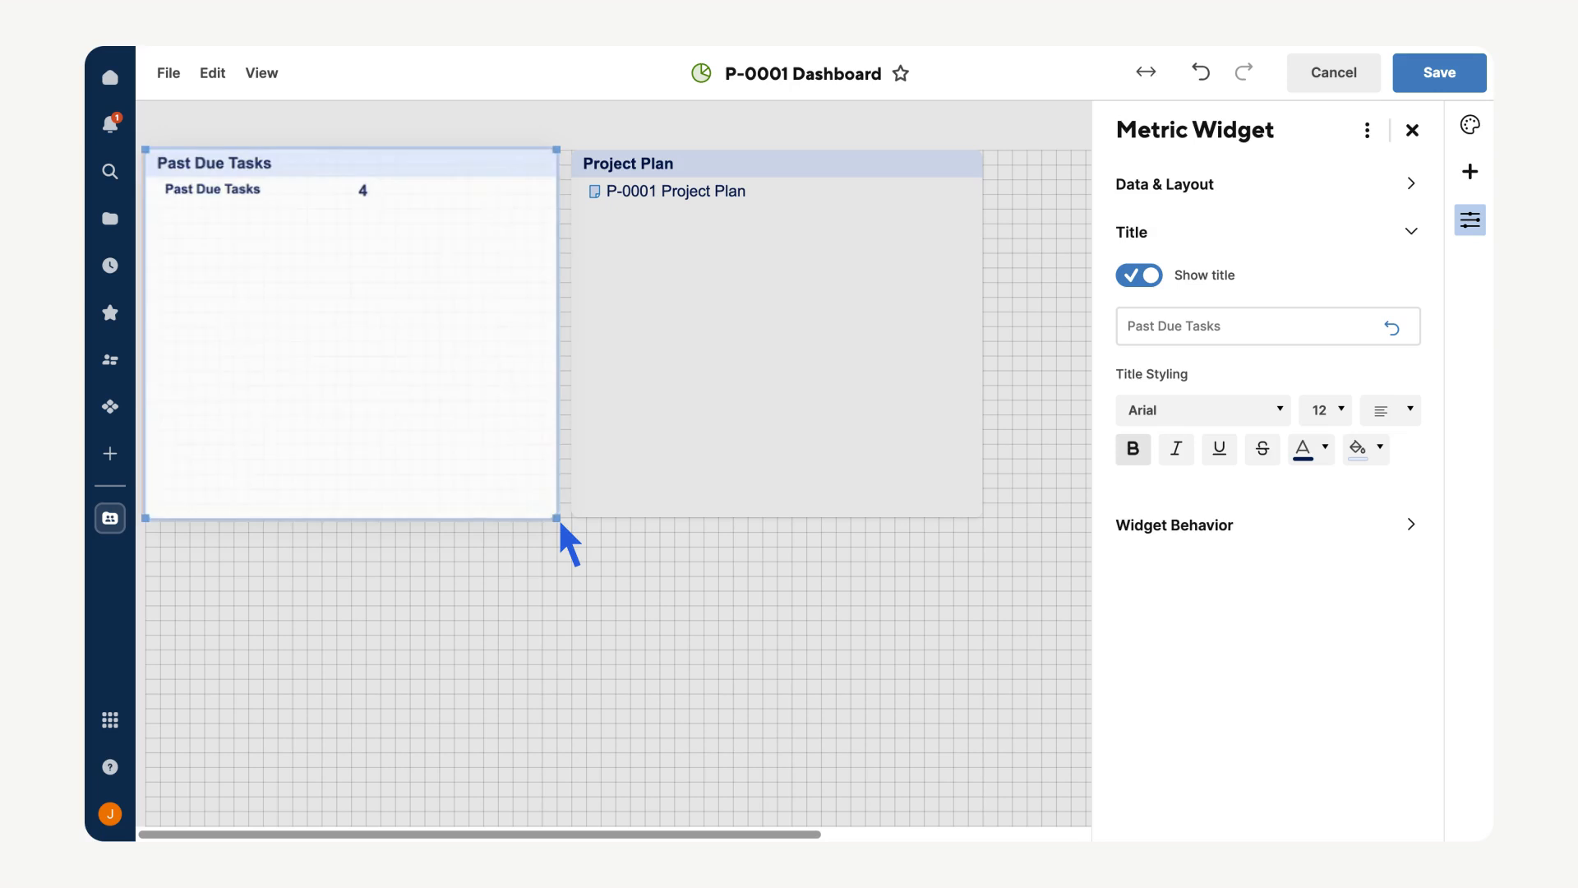
- Resize the Past Due Tasks metric widget on the dashboard
left_click_drag(559, 517, 493, 227)
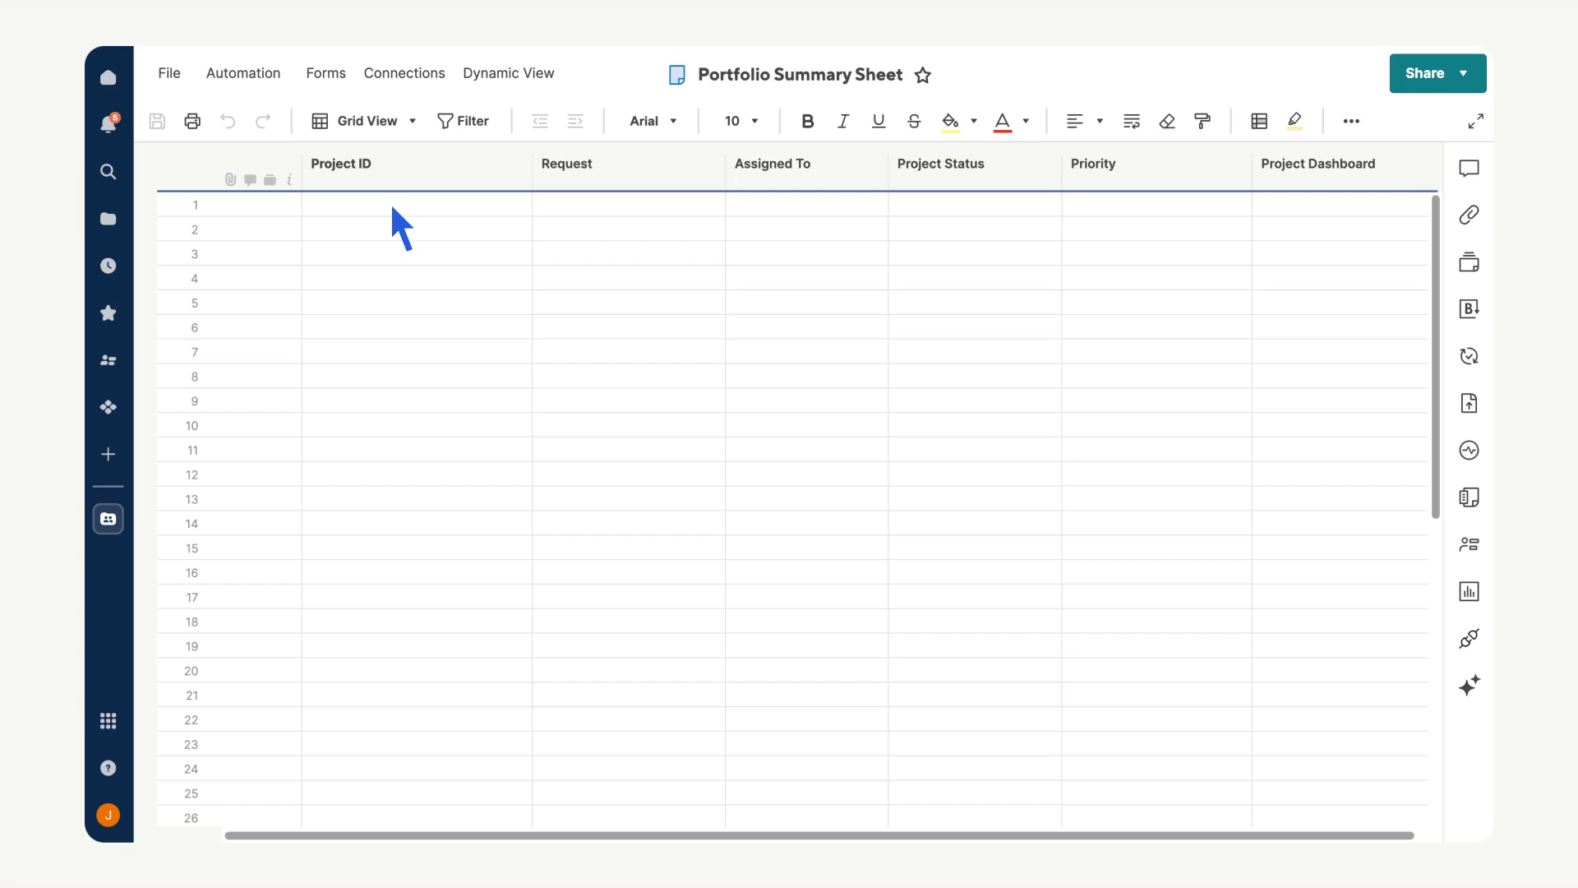
- Link the first Project ID cell to the P-0001 Project Plan's project info cells
right_click(383, 204)
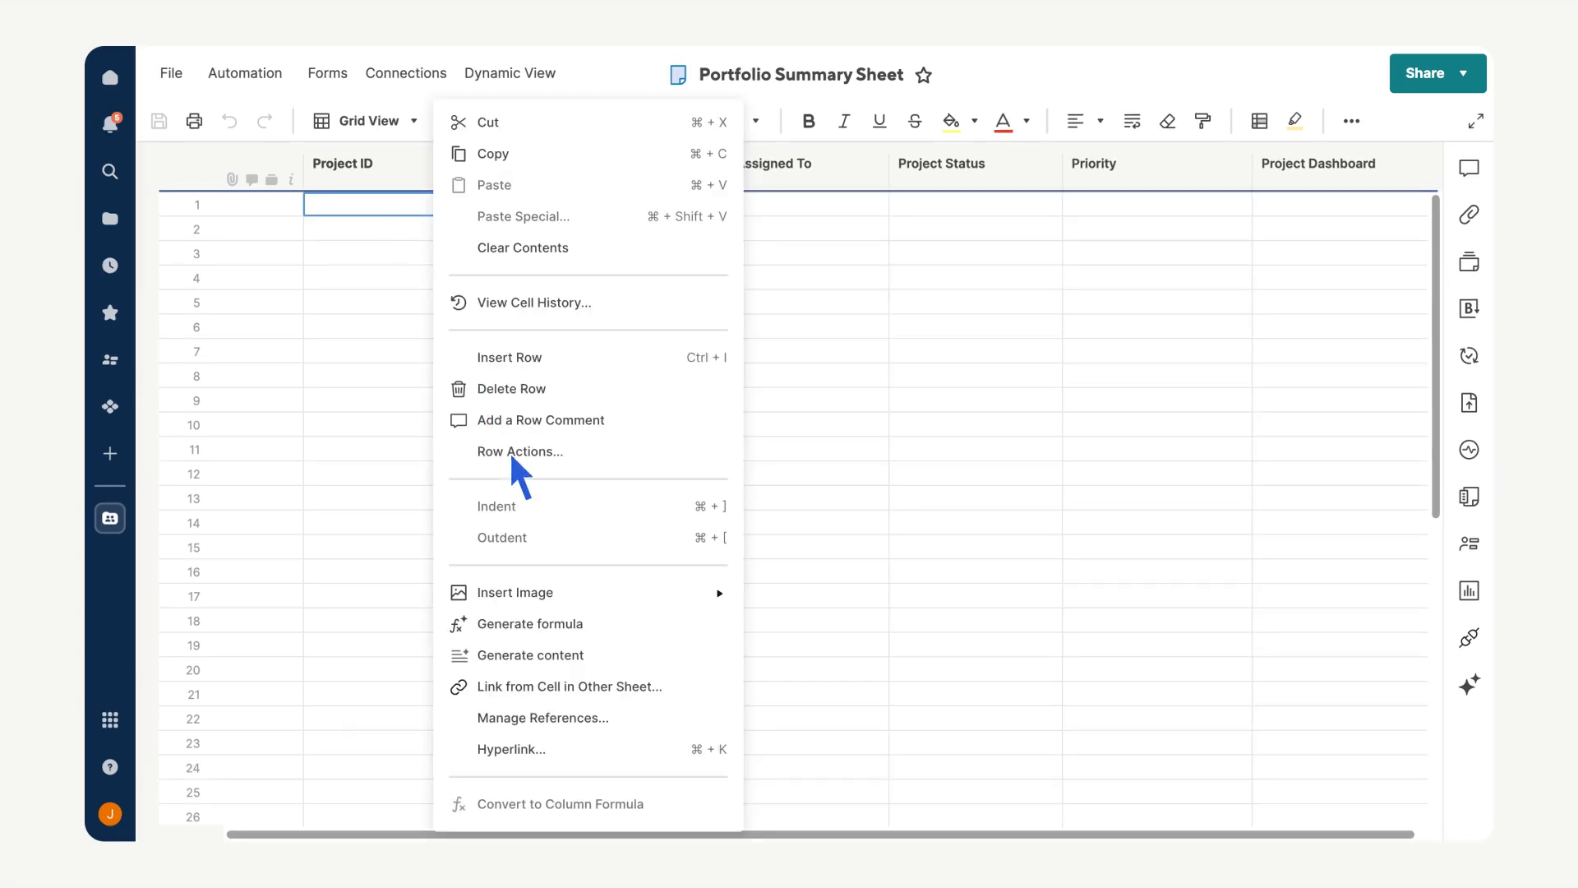
mouse_move(627, 697)
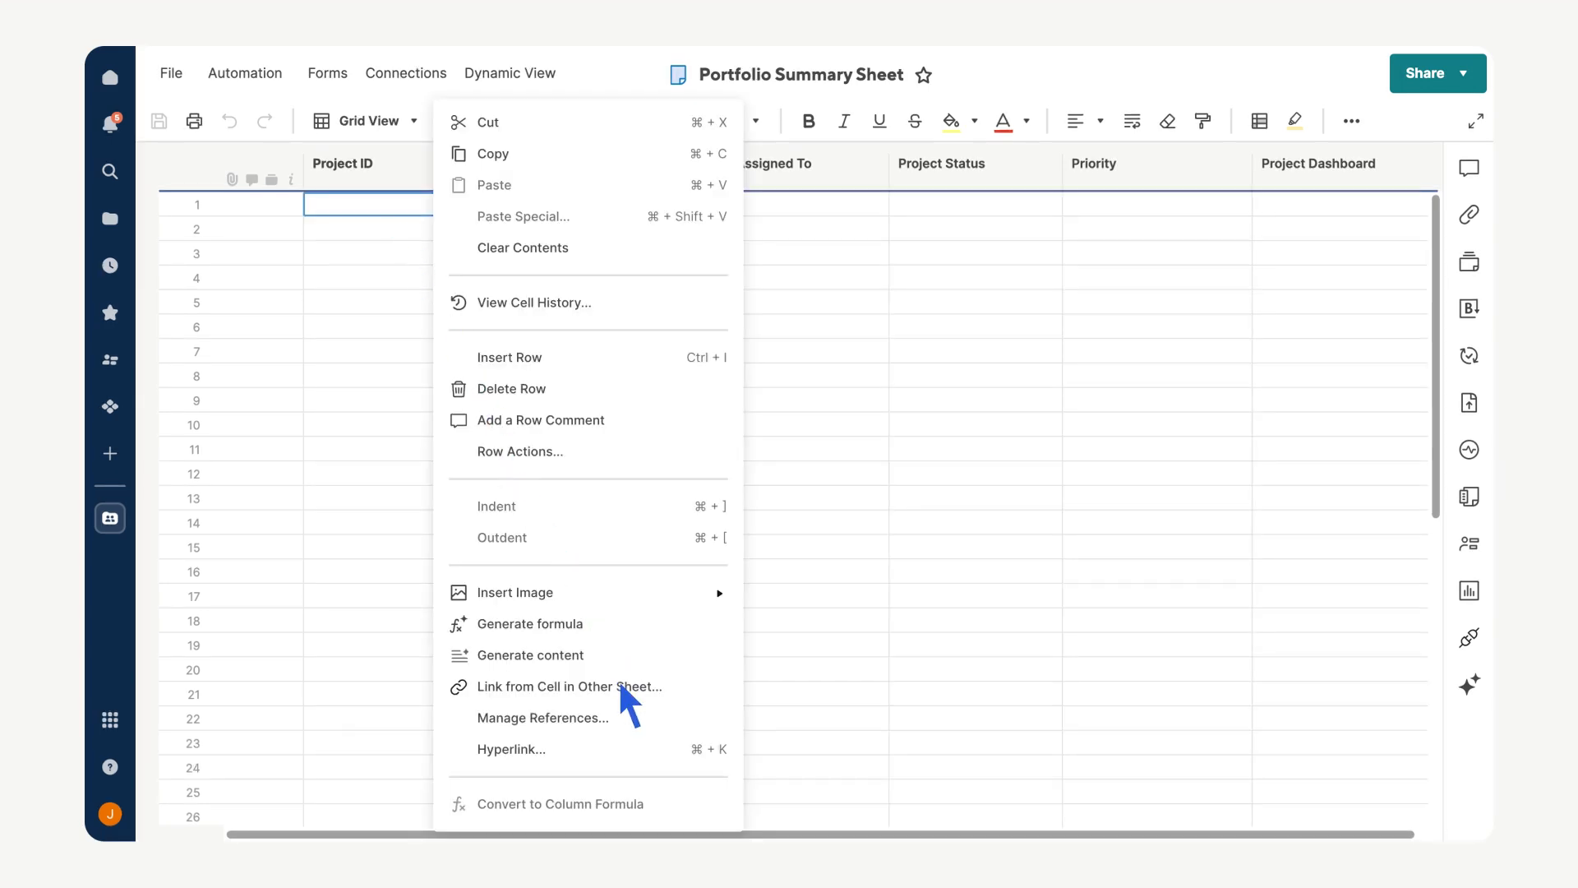
left_click(570, 685)
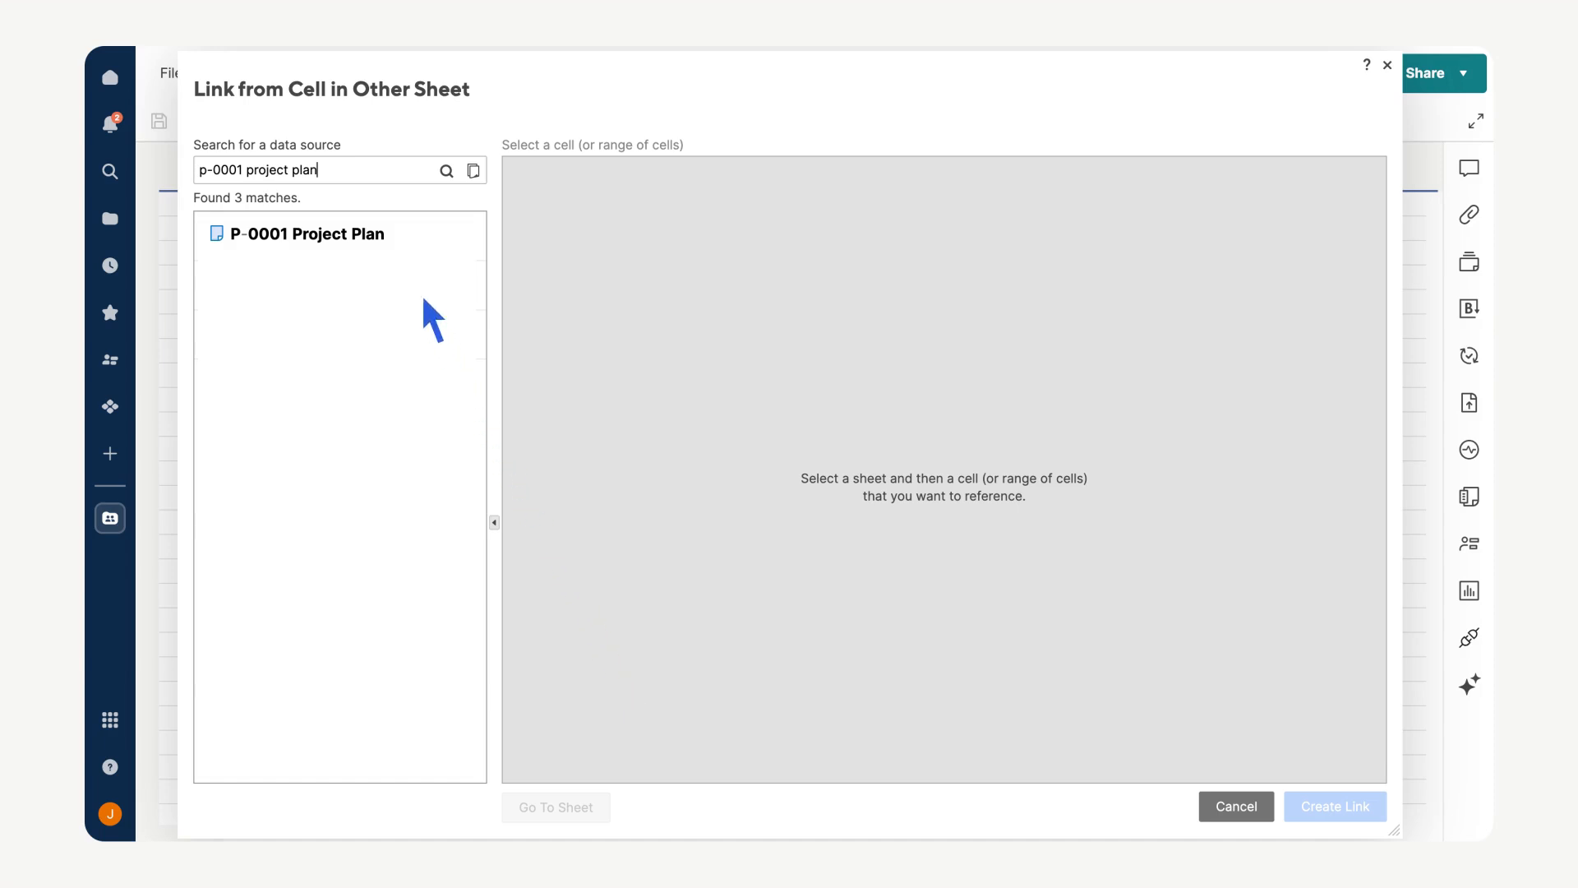
left_click(304, 233)
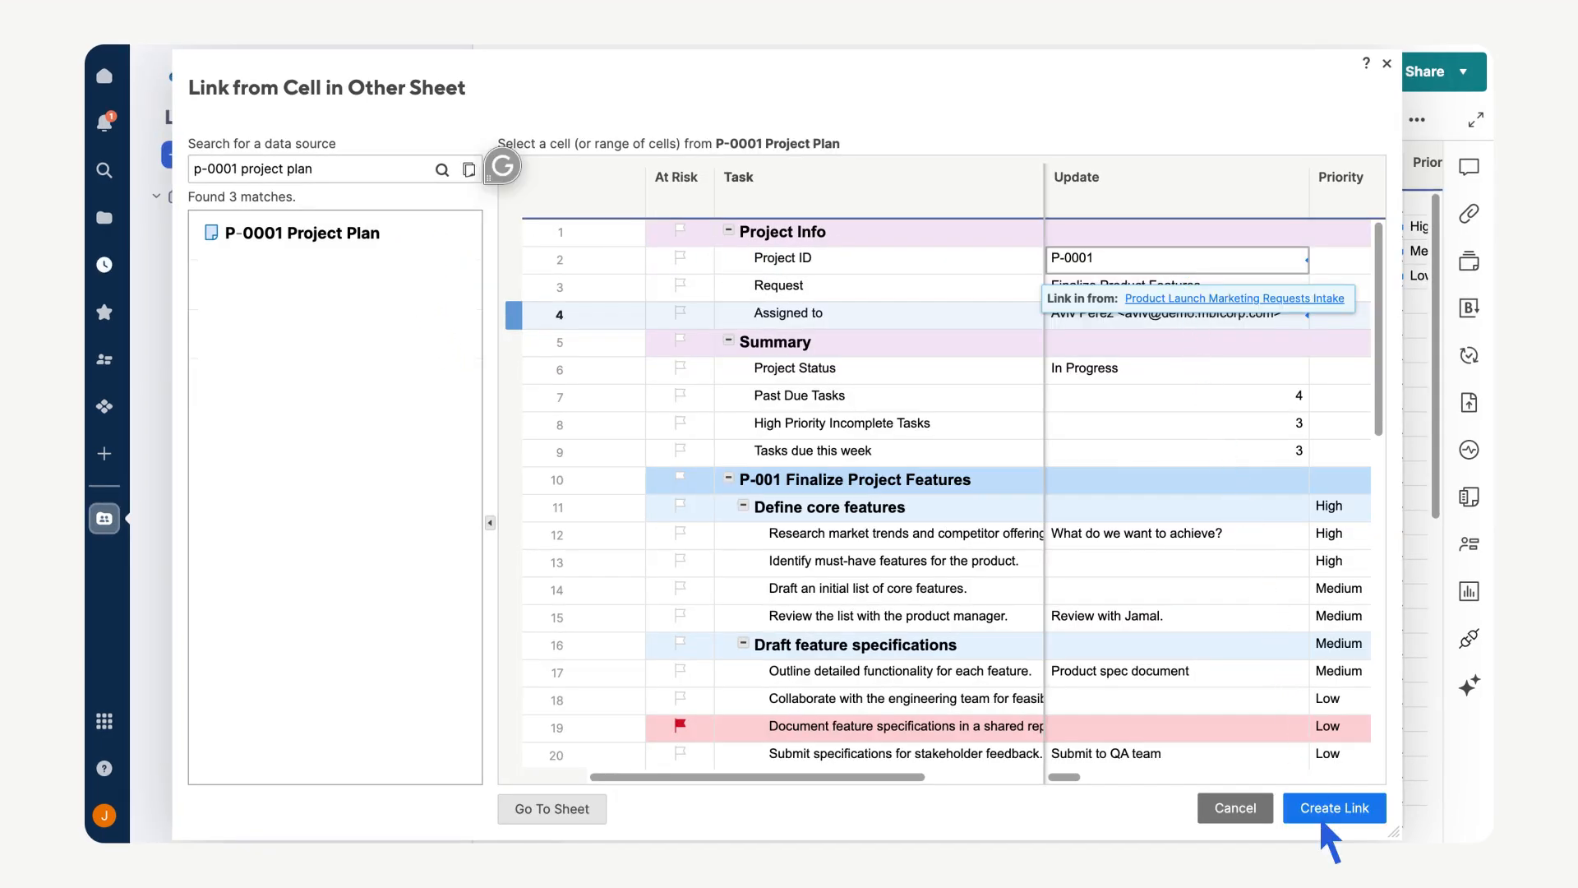
left_click(1334, 807)
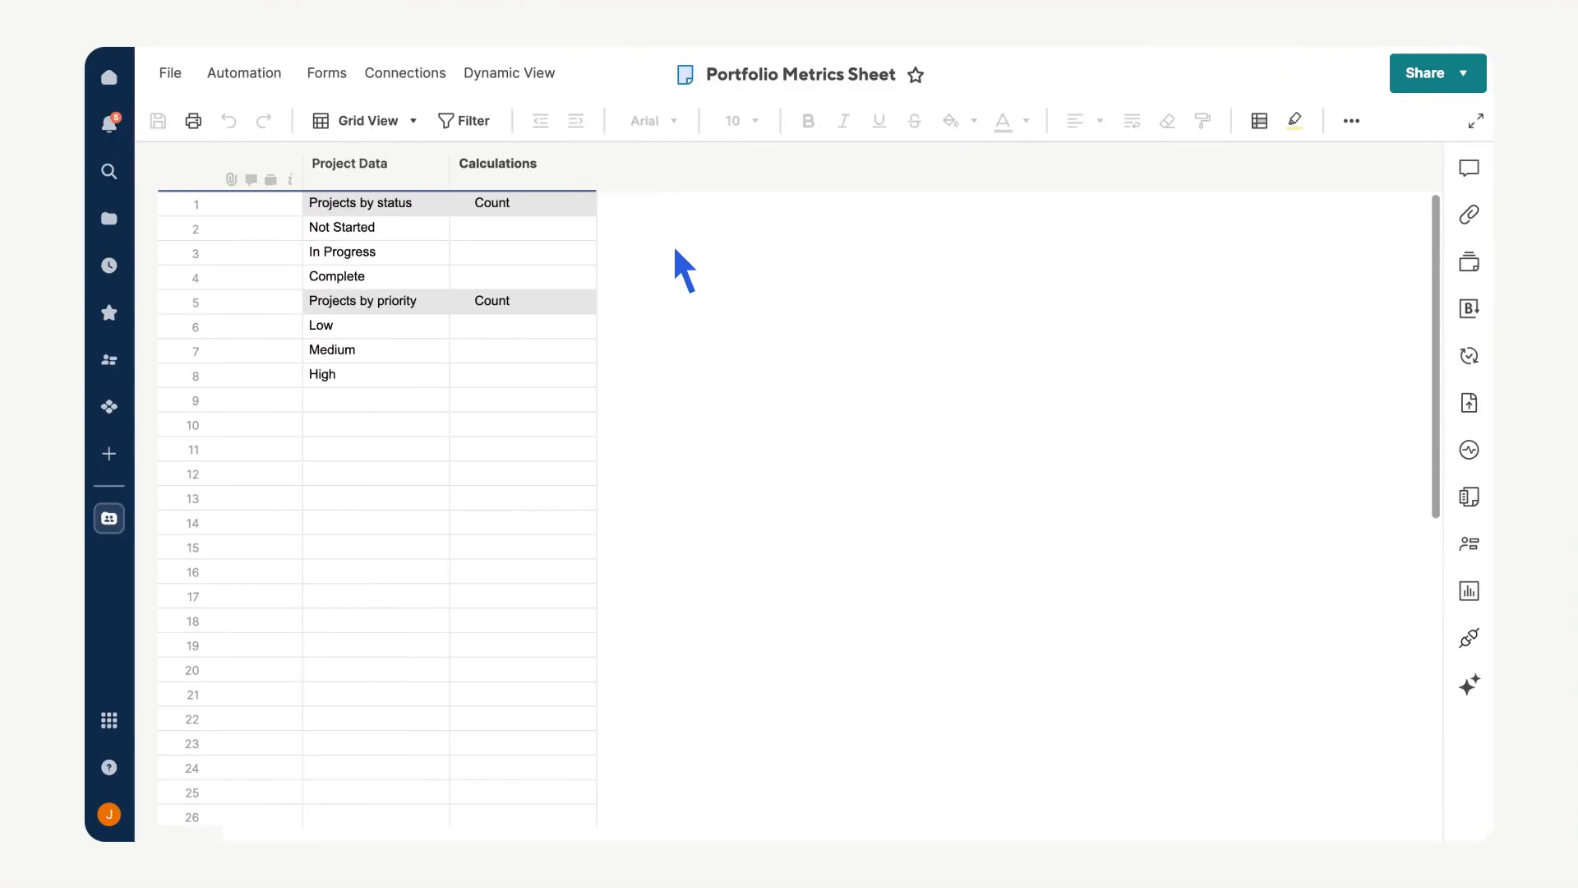
left_click(349, 162)
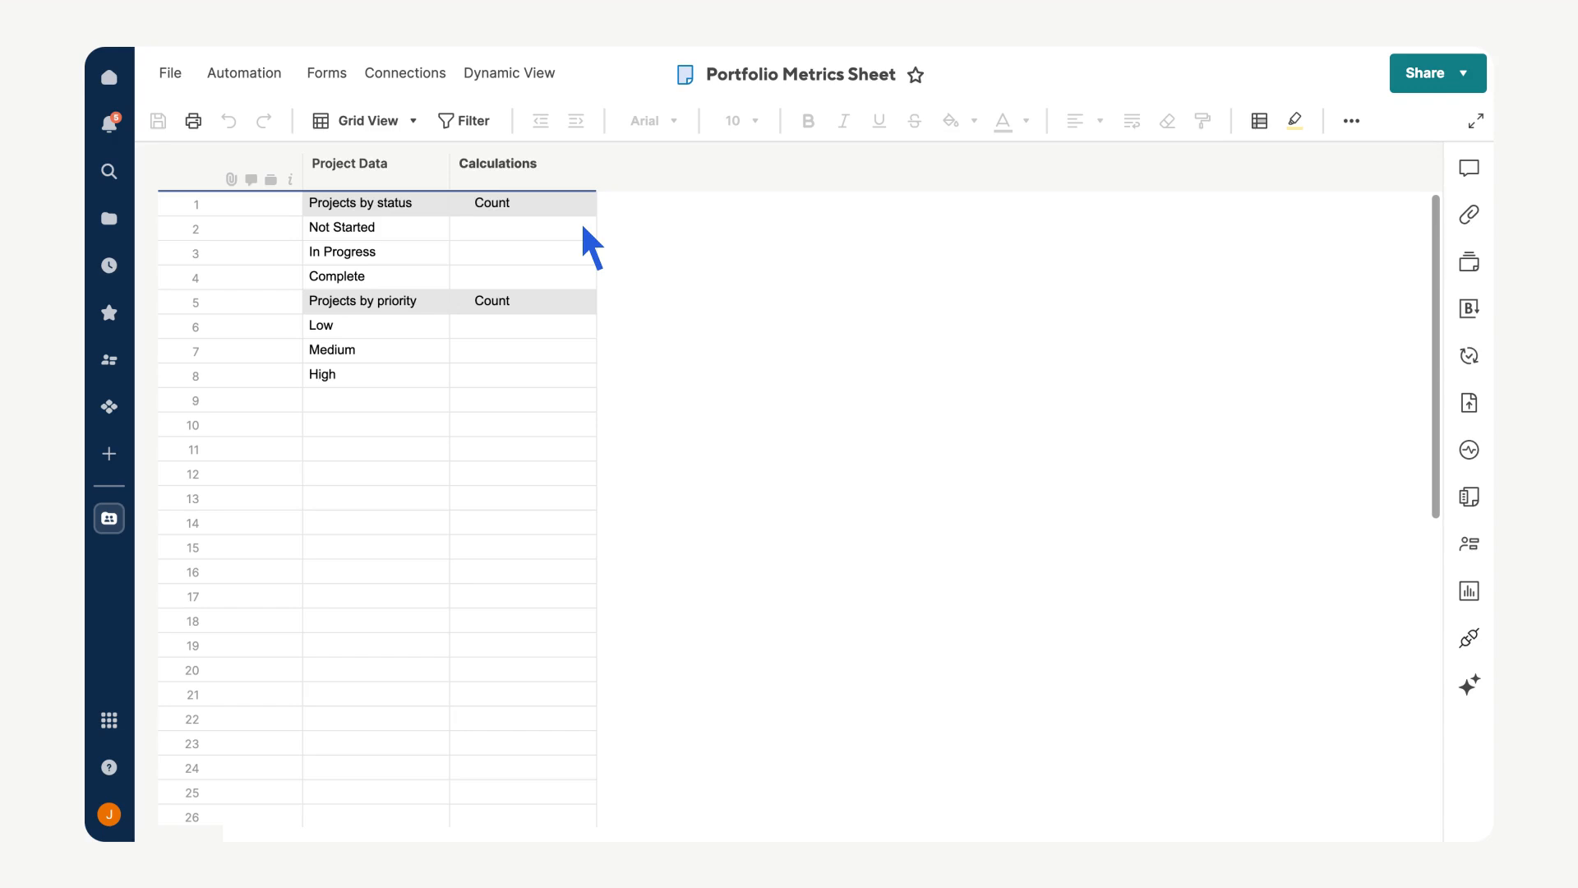
left_click(522, 227)
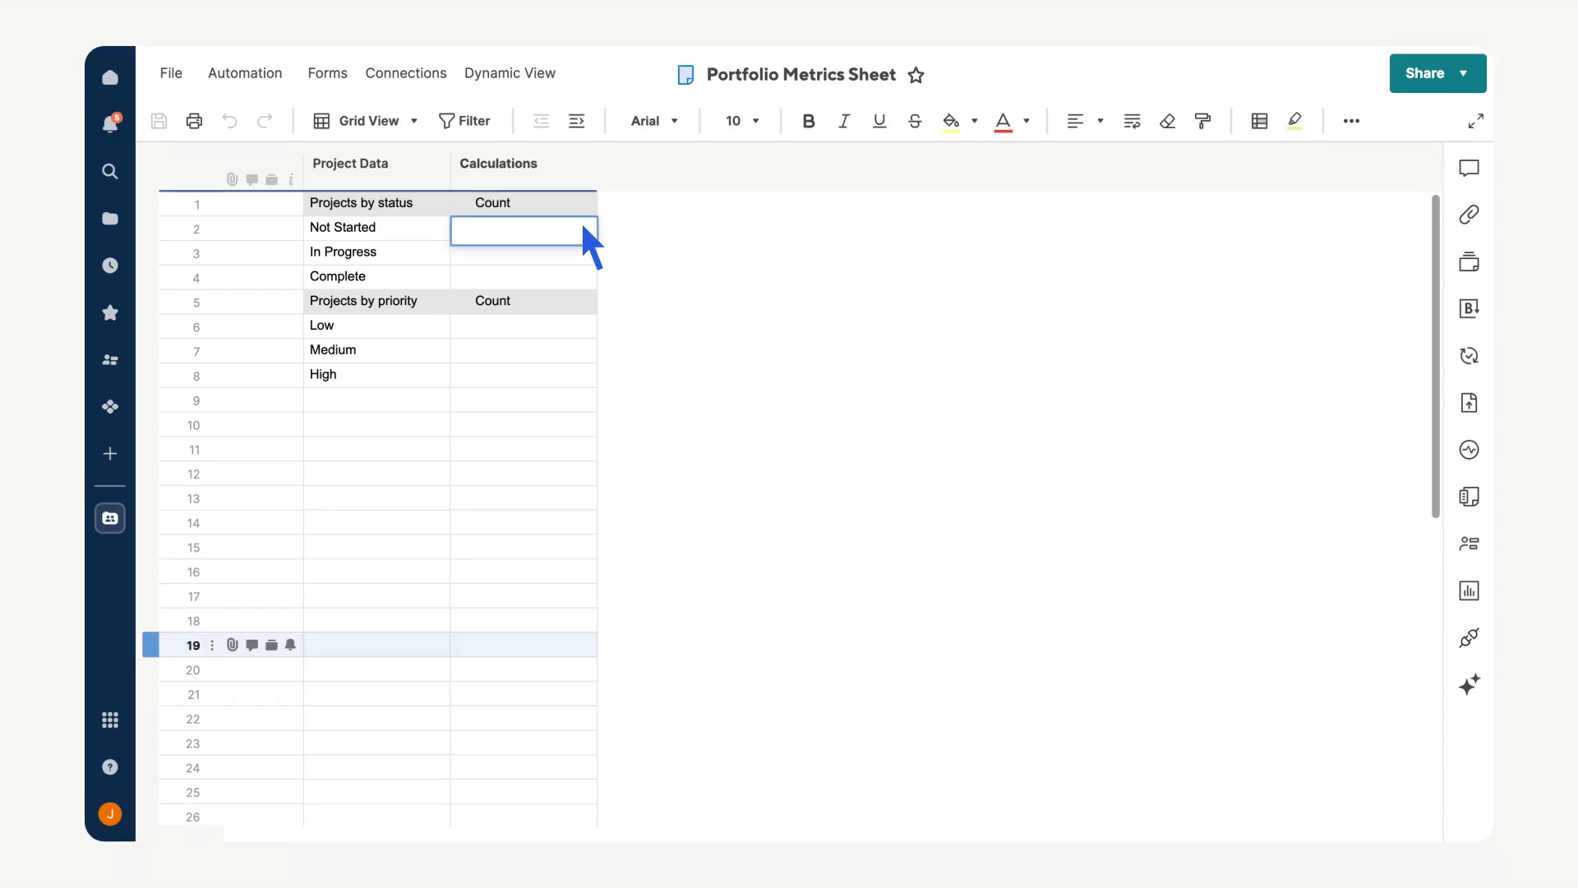
- Enter a COUNTIF formula counting Not Started entries in the summary sheet's Project Status column
type("=COUNTIF(")
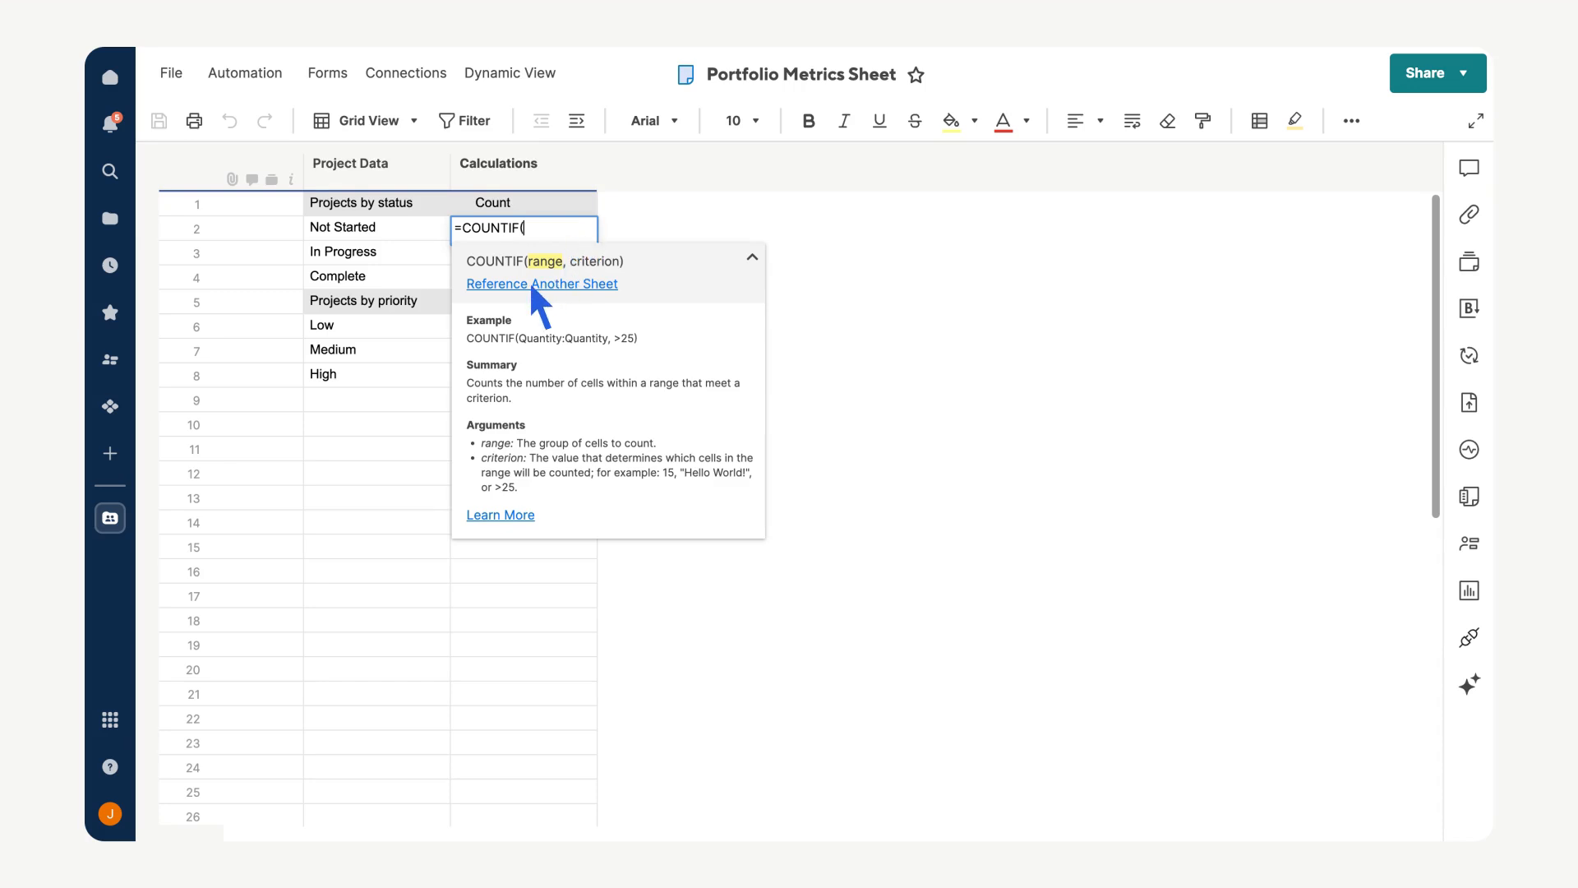
left_click(541, 283)
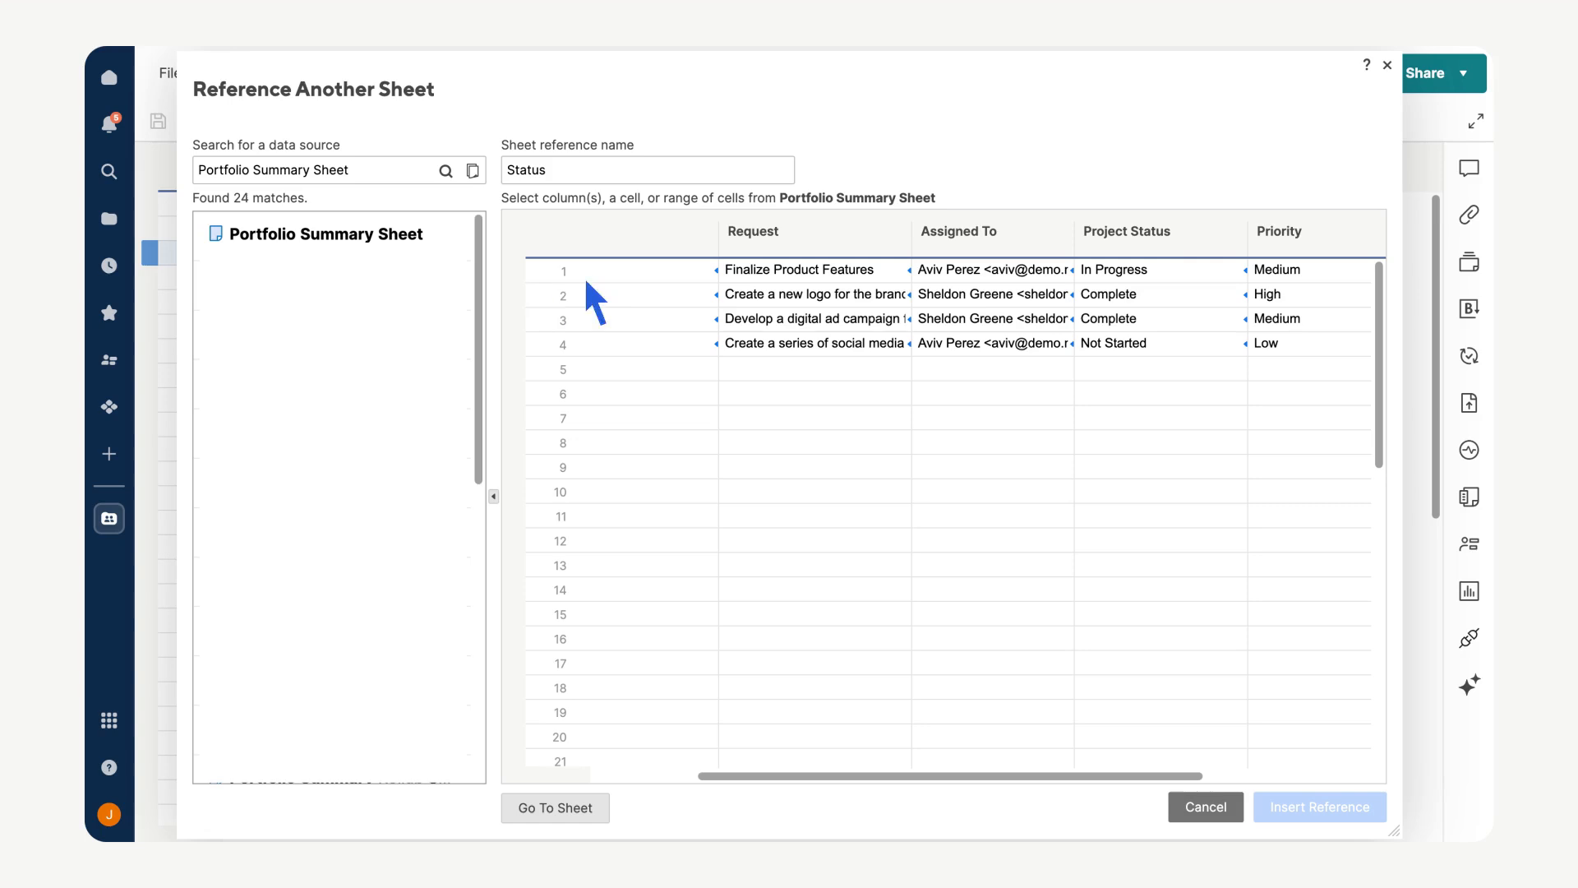
left_click(1128, 230)
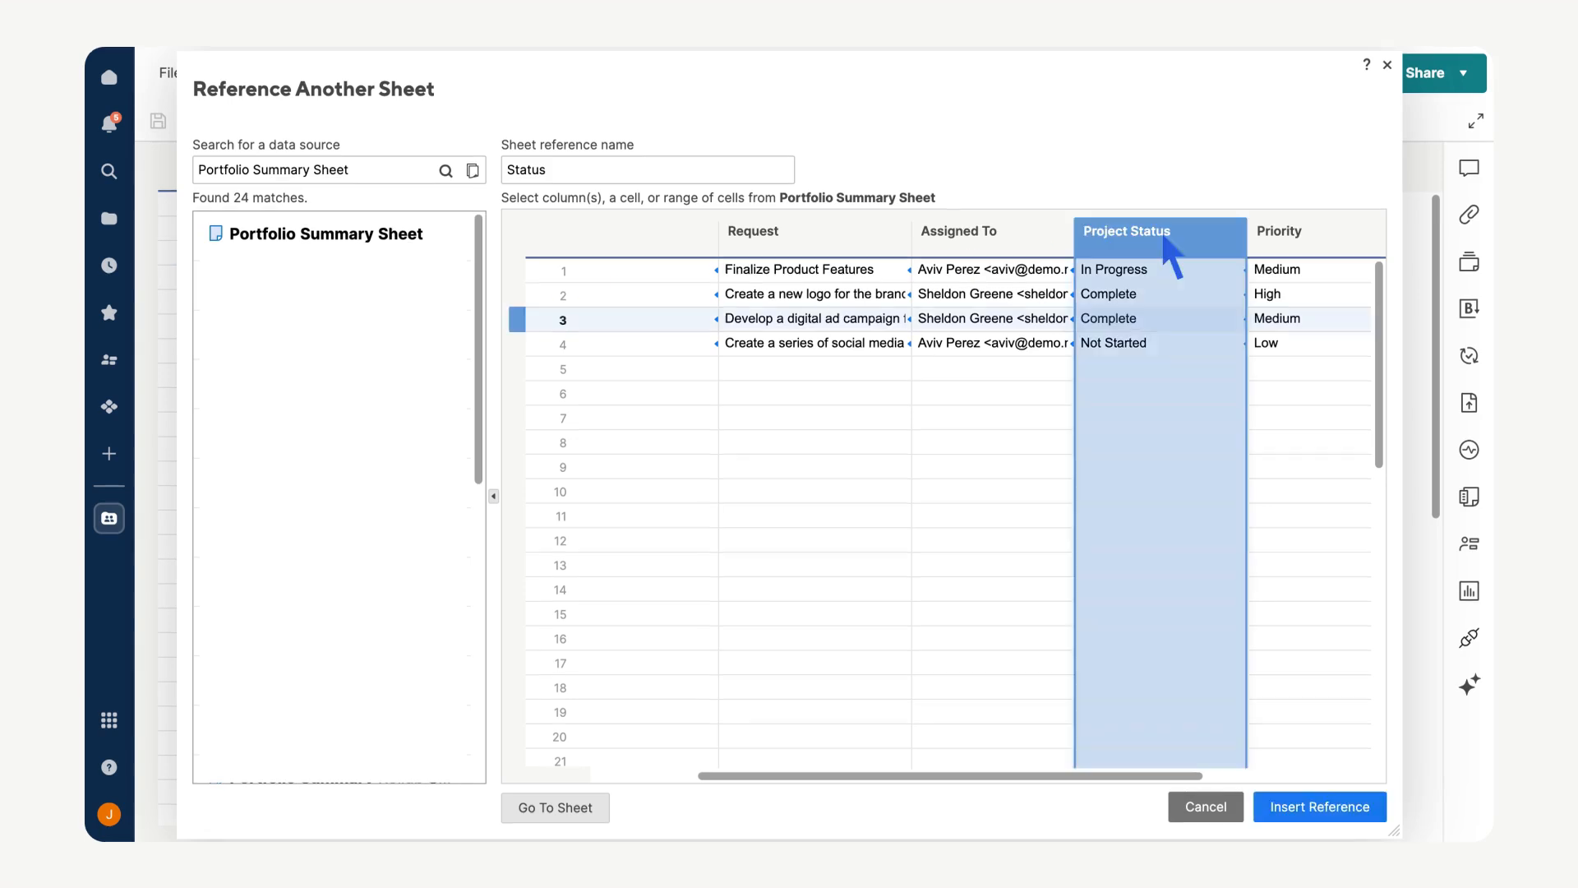
mouse_move(1322, 837)
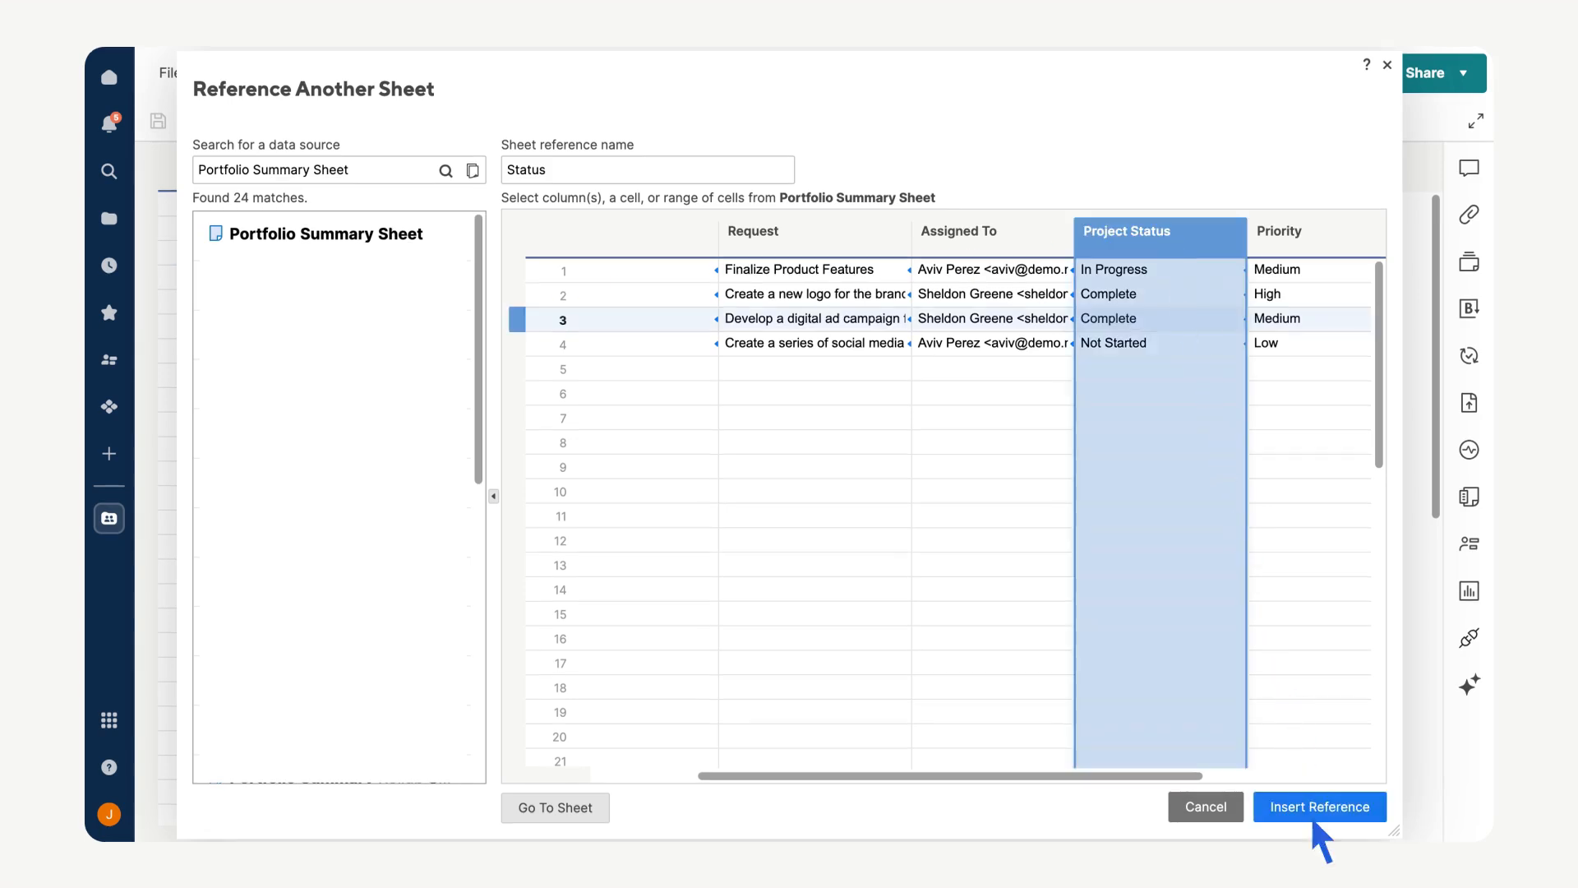
left_click(1318, 805)
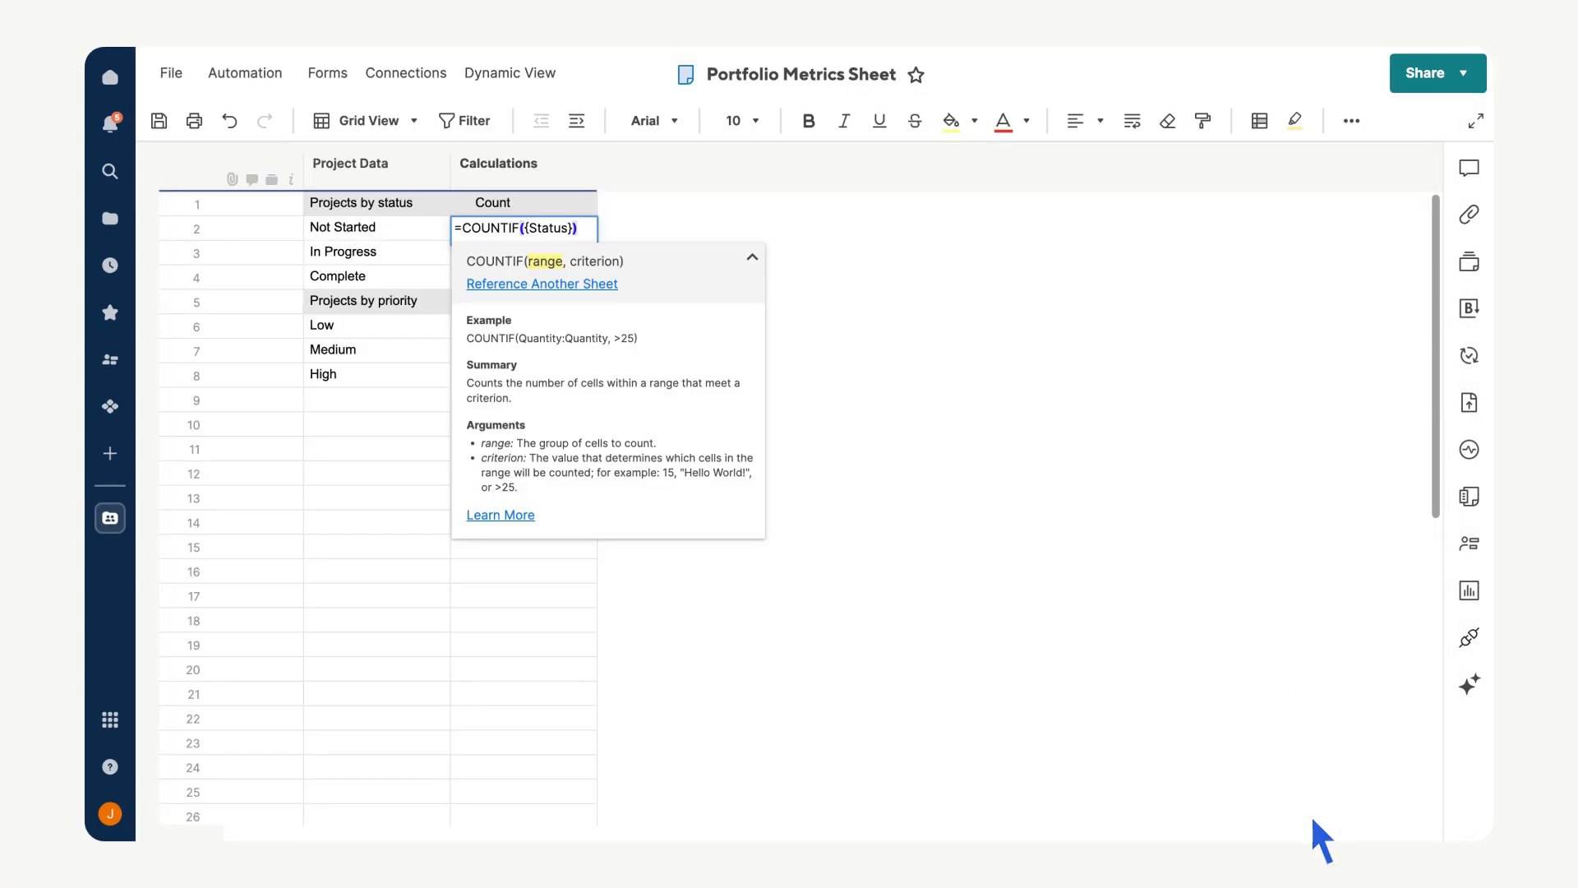
type(",")
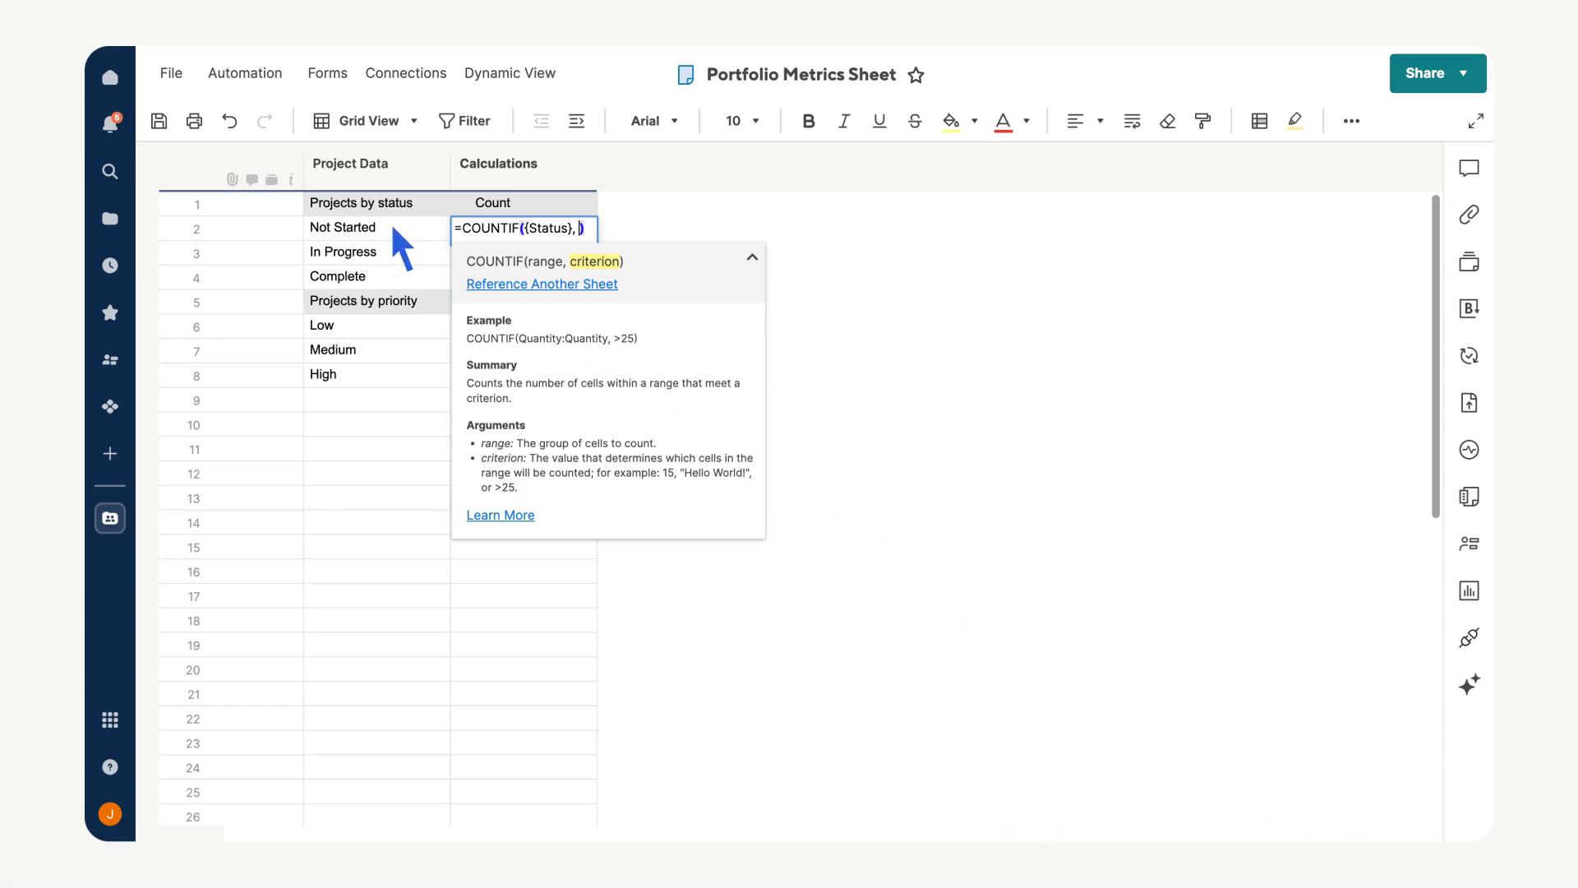
left_click(342, 227)
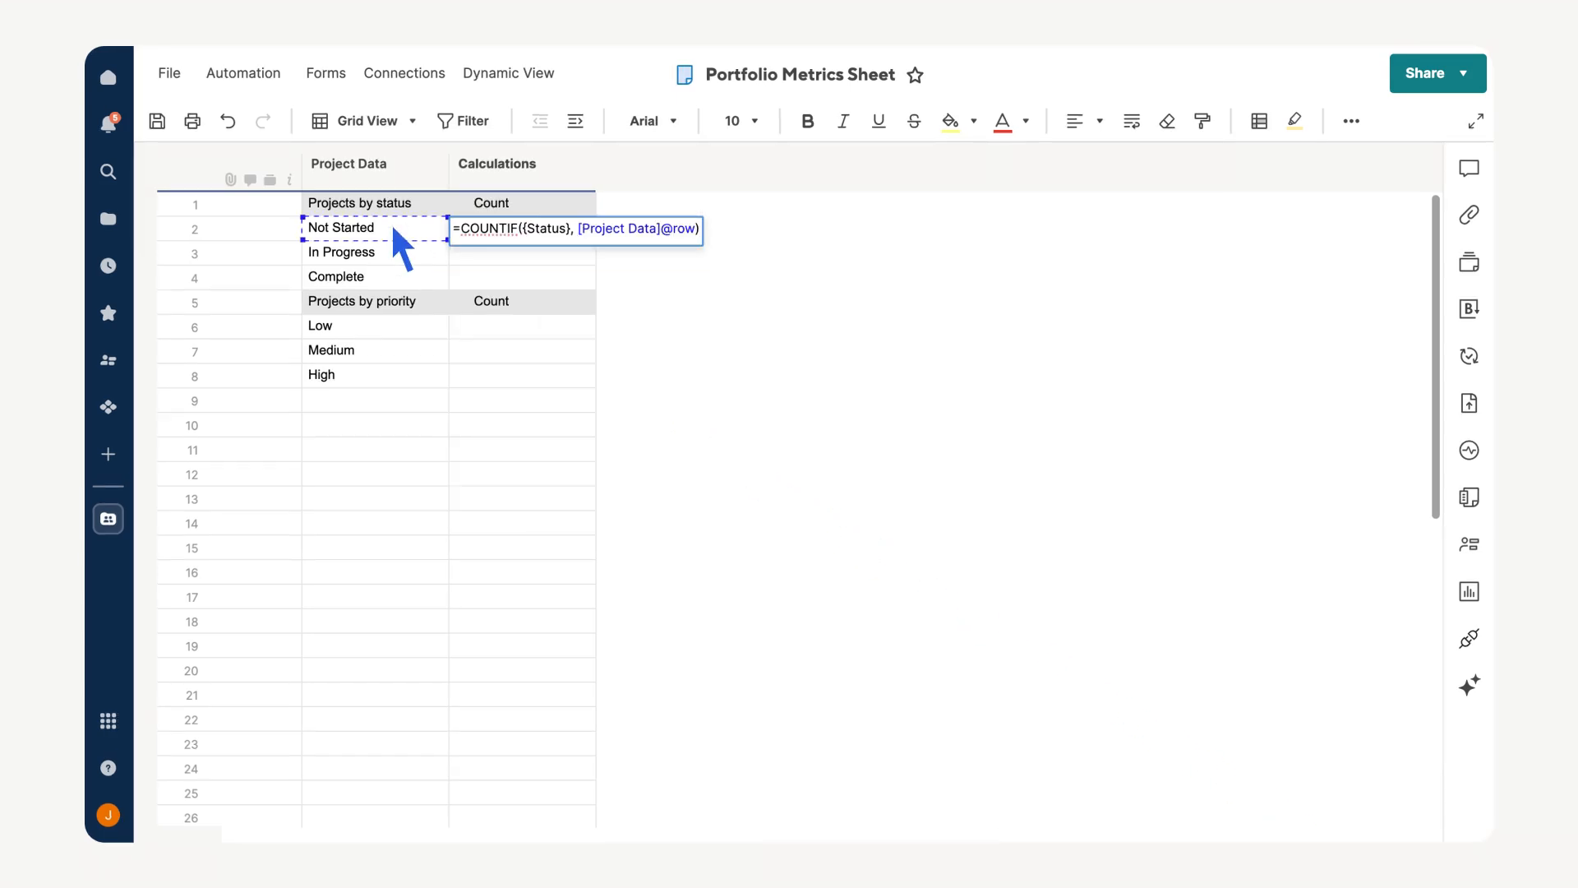
key("Enter")
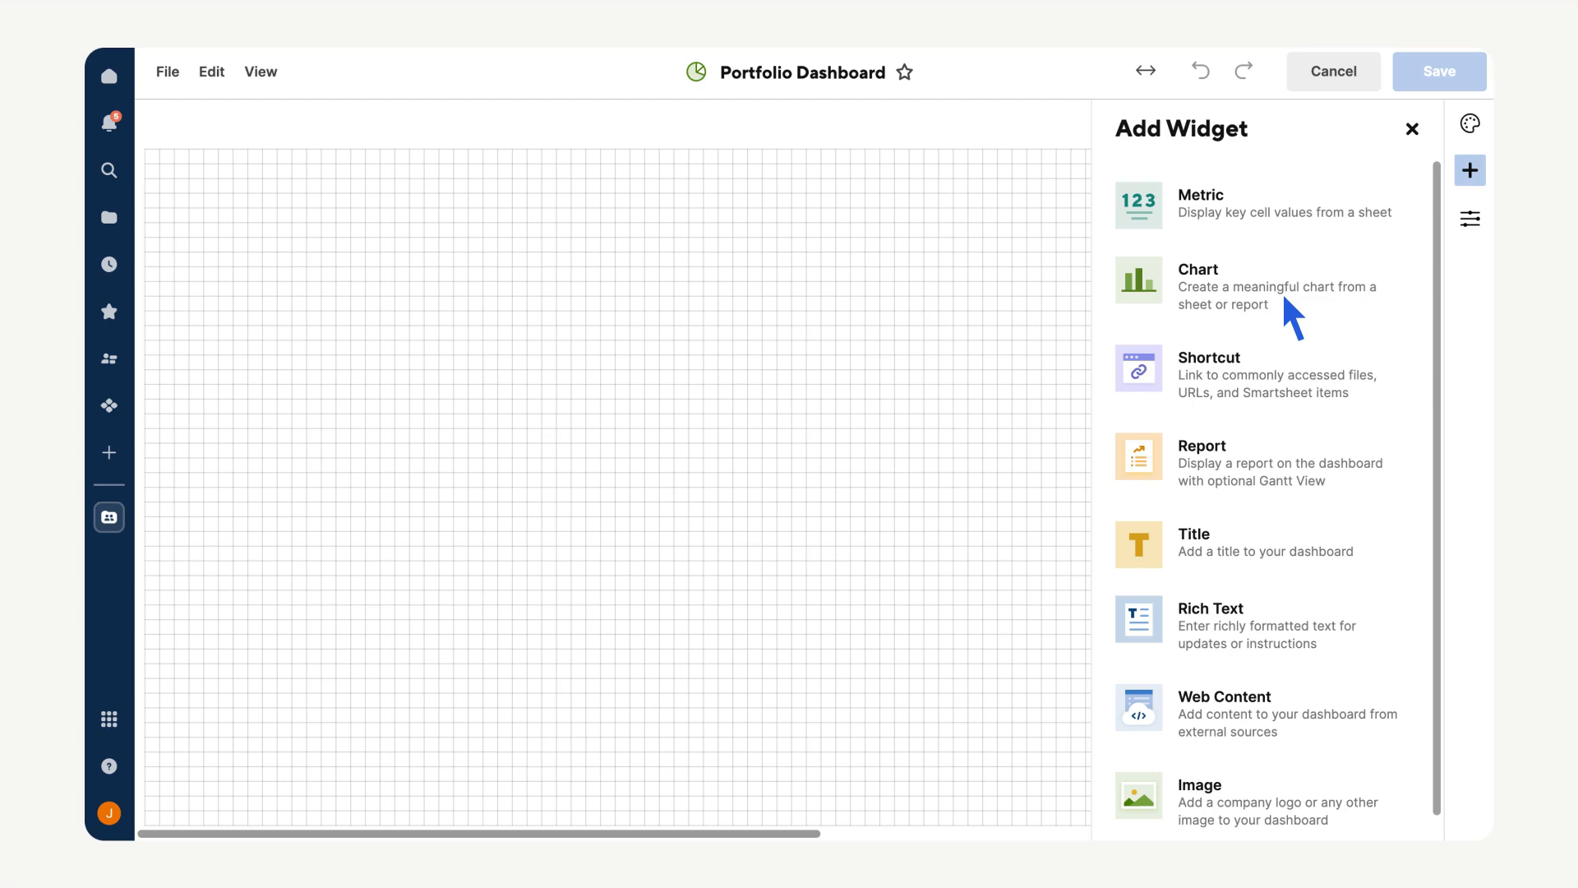
- Add a pie chart of the project status counts from the Portfolio Metrics Sheet, plus a report widget
left_click(1199, 284)
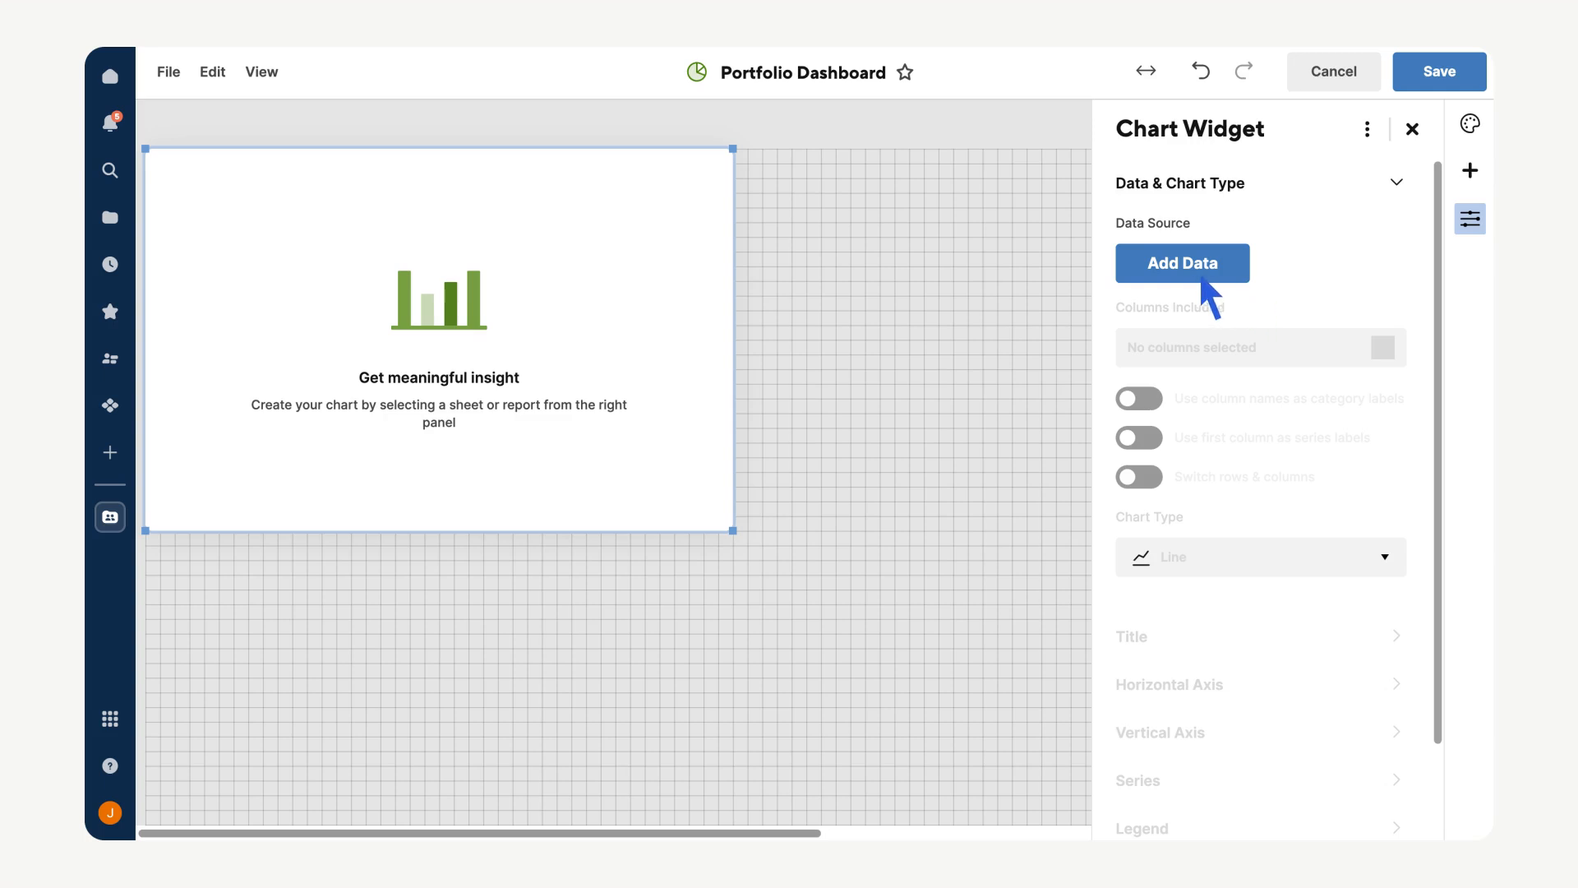
left_click(1182, 263)
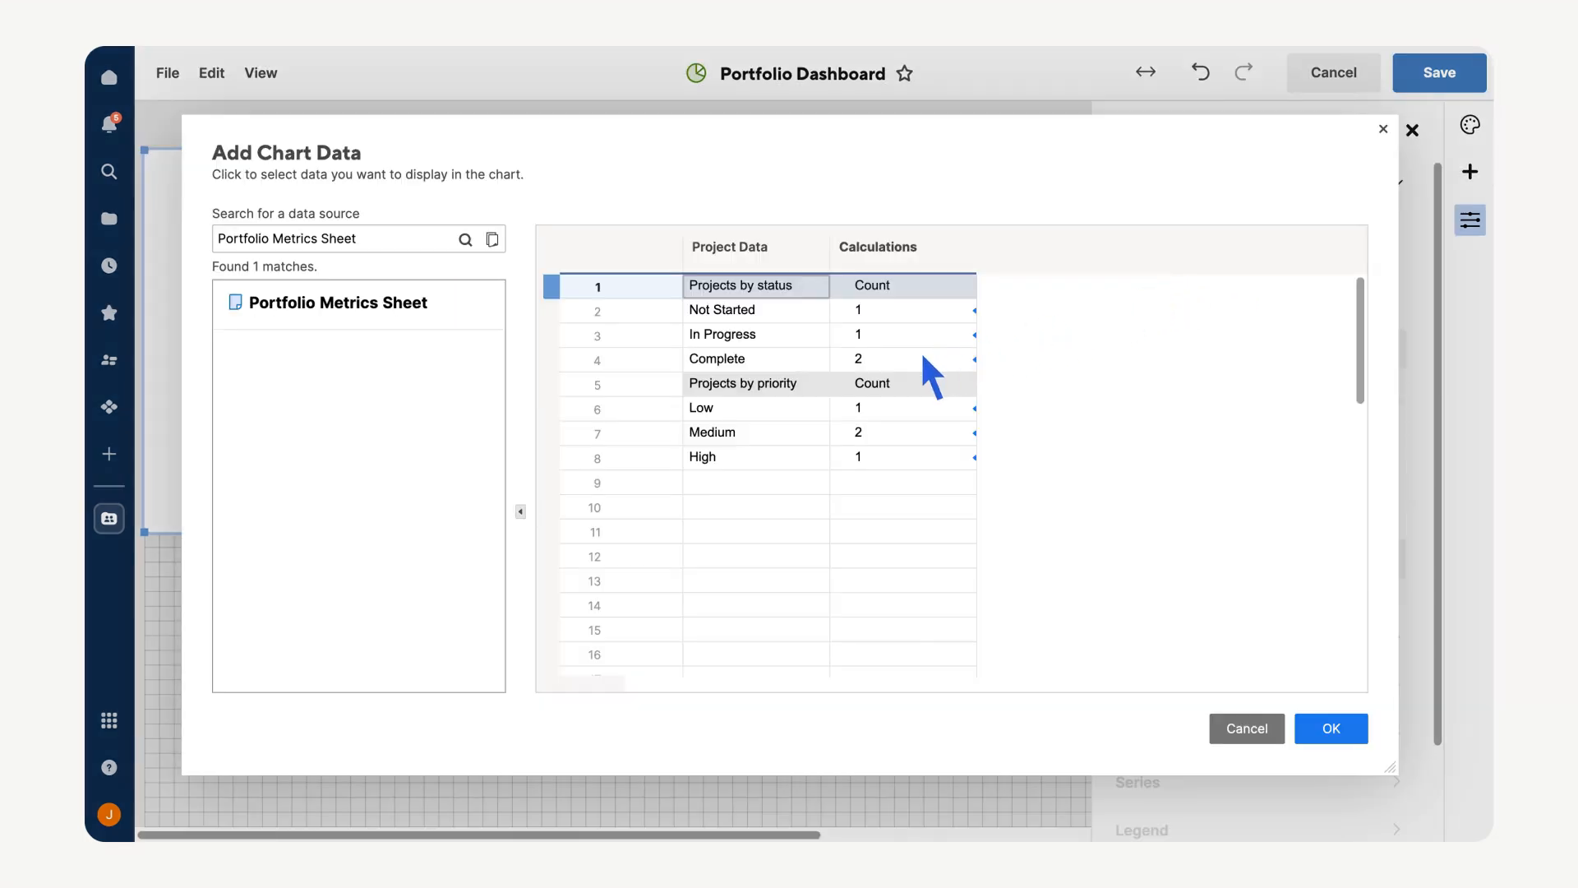
left_click(901, 359)
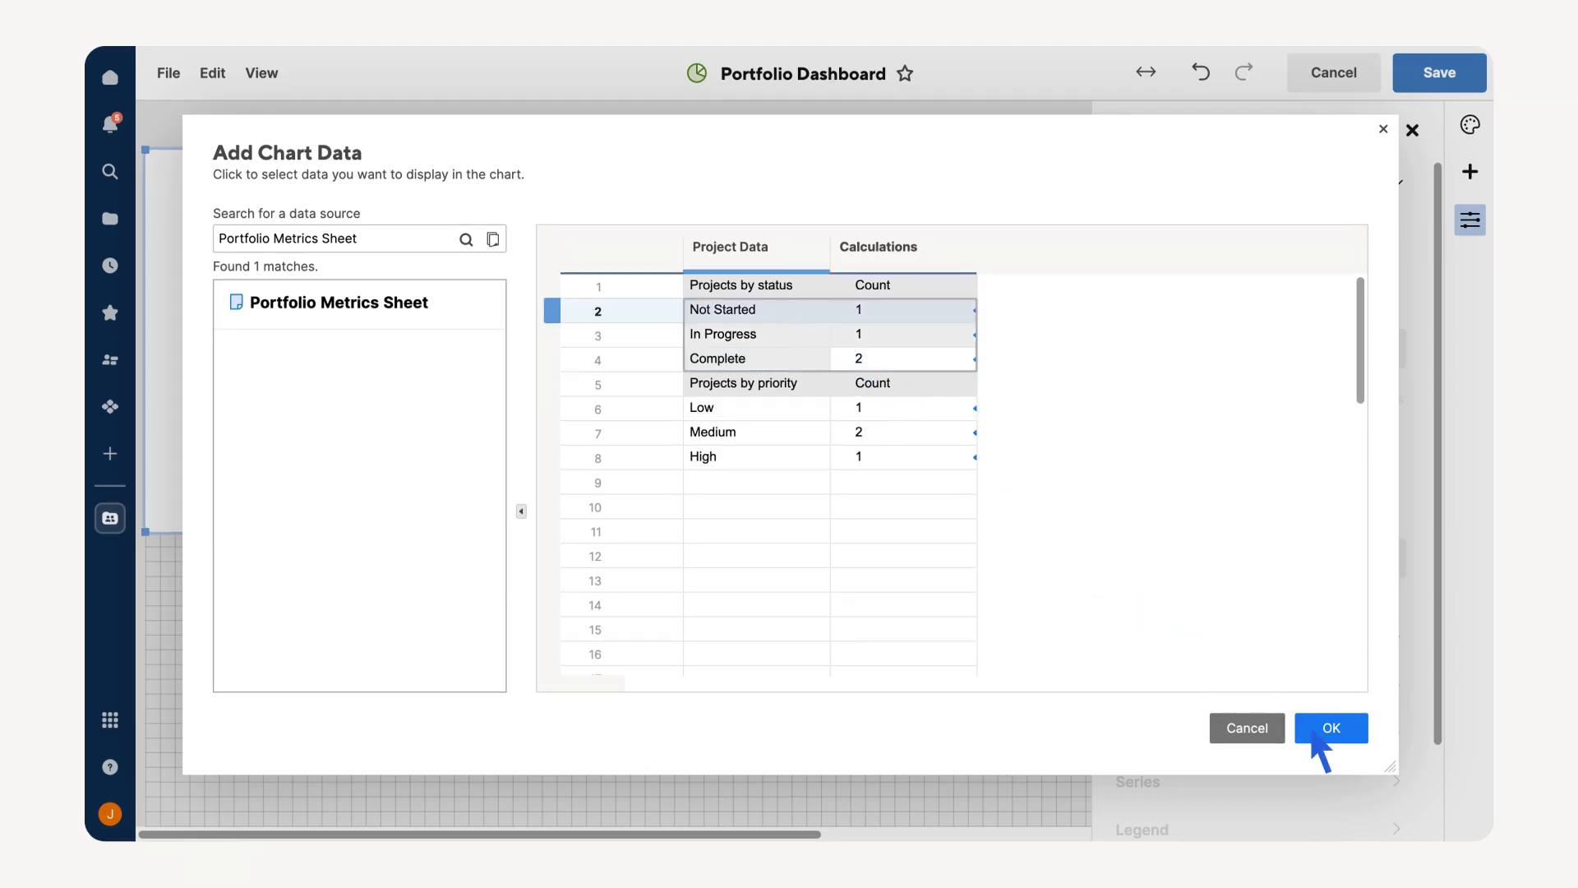
left_click(1330, 729)
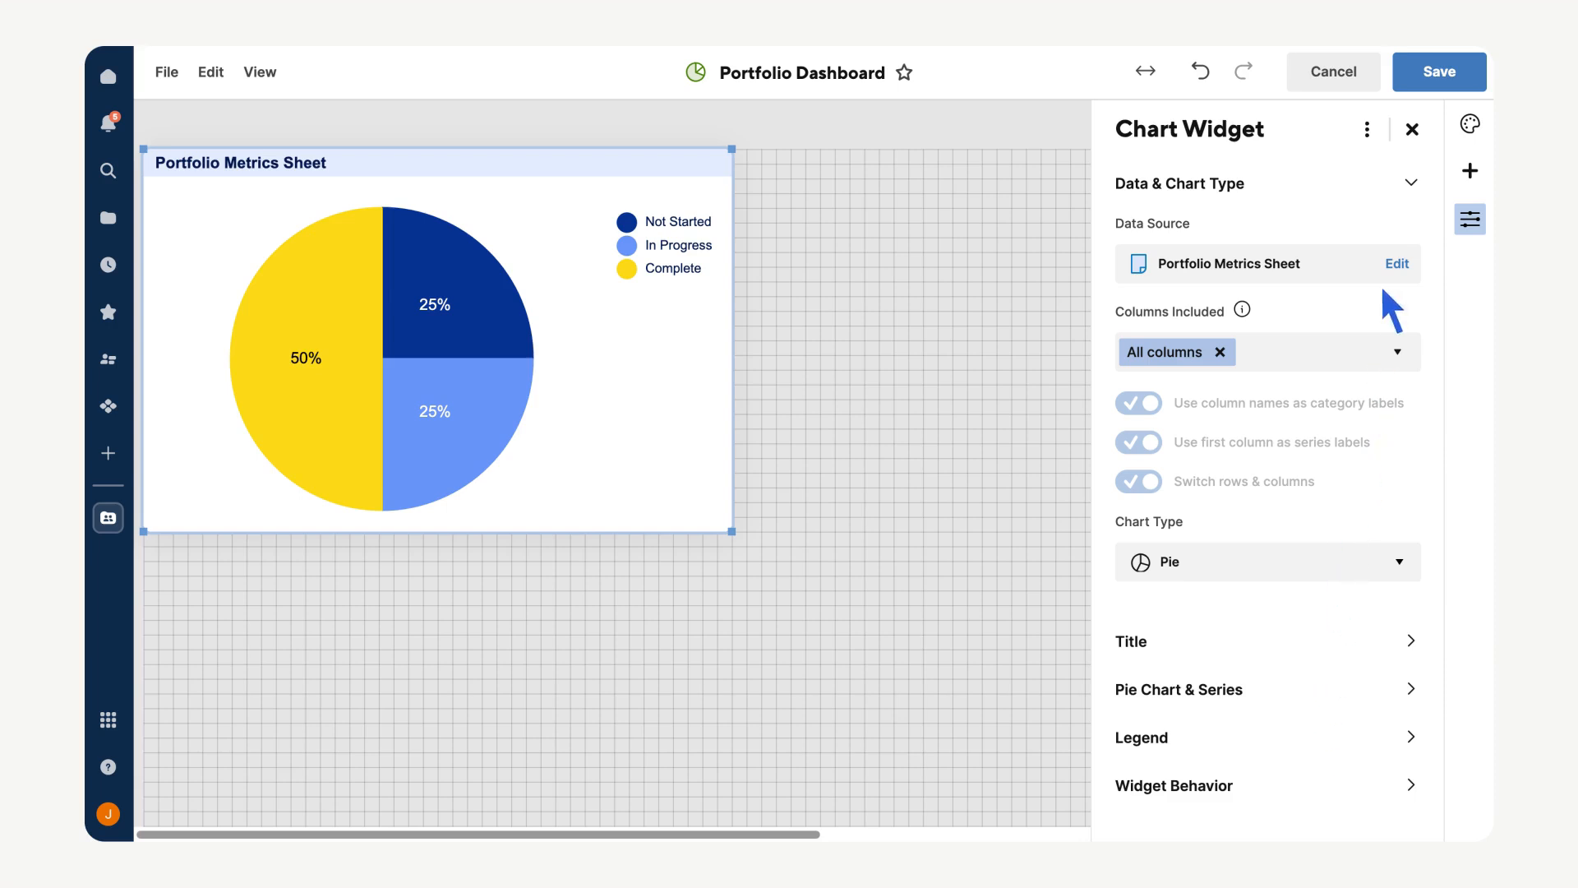
left_click(1468, 169)
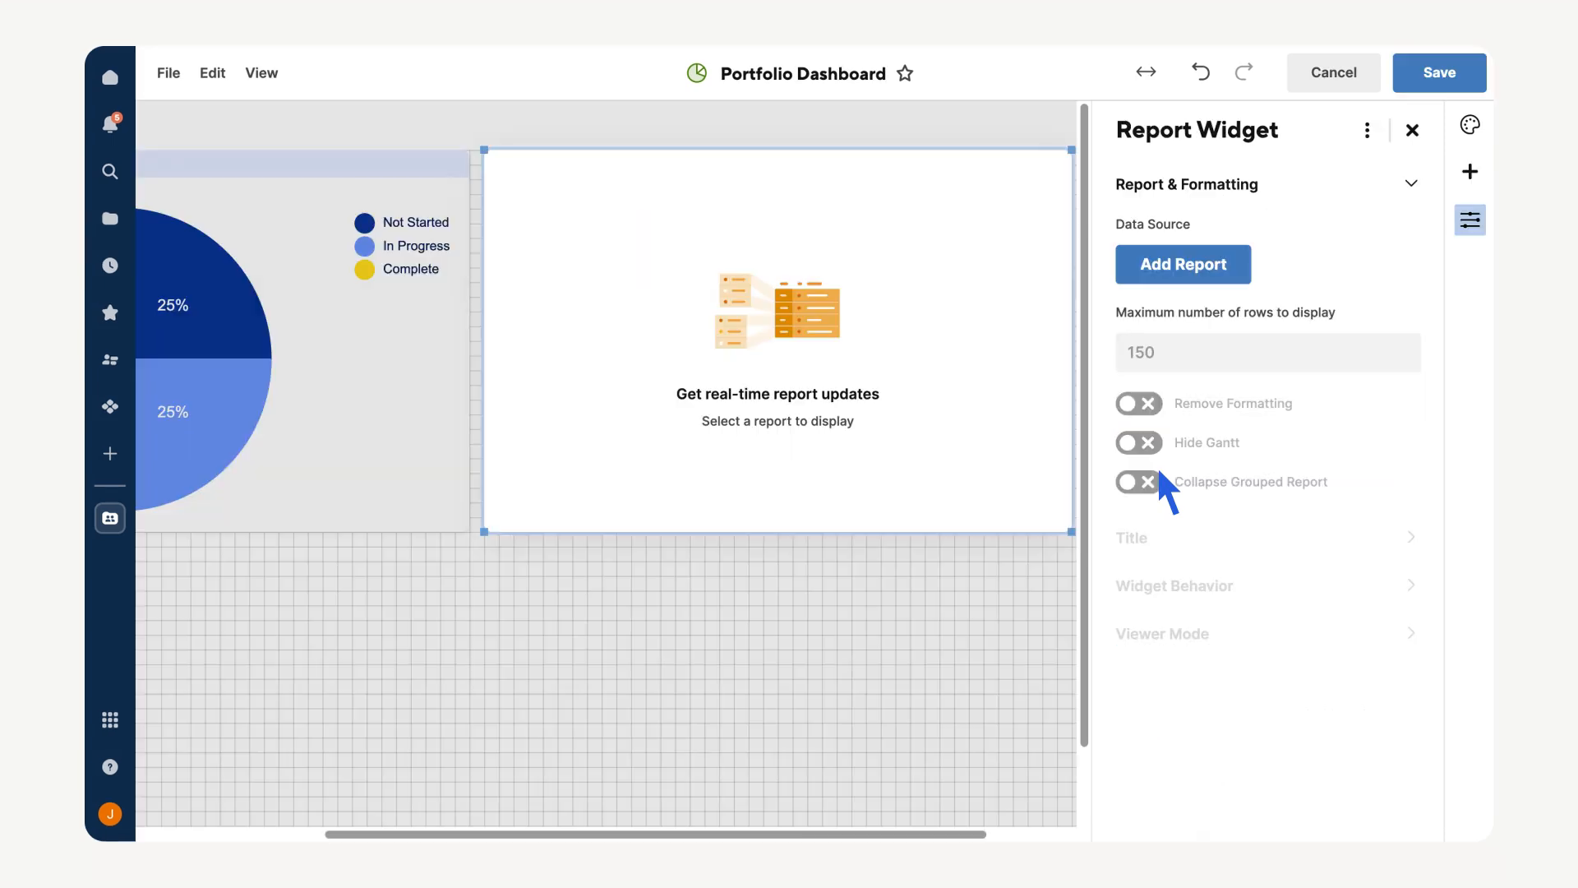
- Set the report widget to display the Sheet Summary Report
left_click(1182, 263)
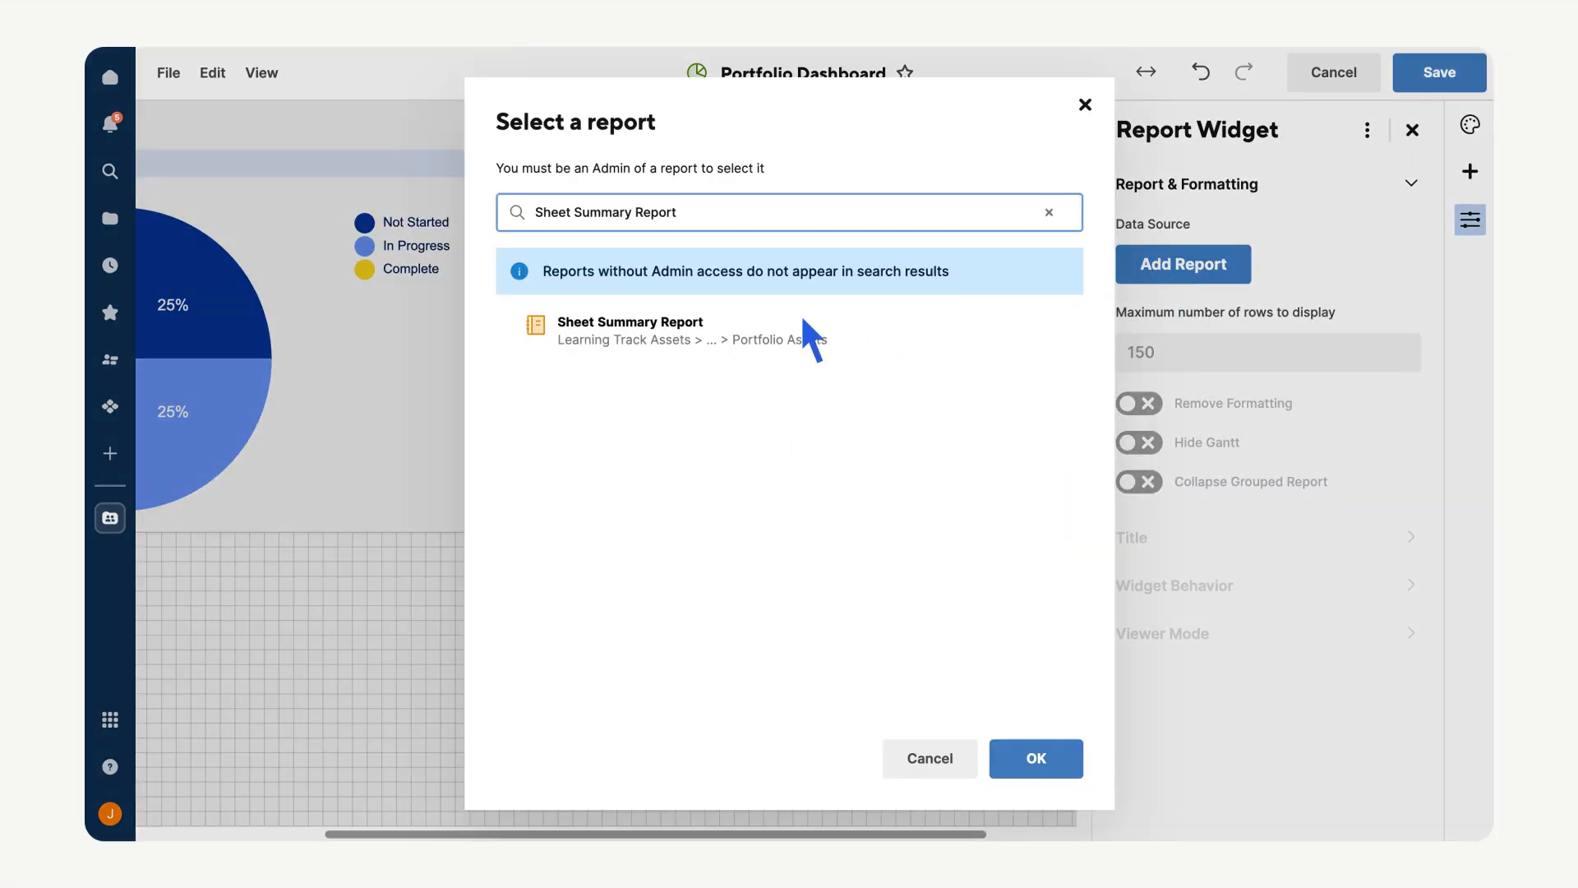
left_click(629, 330)
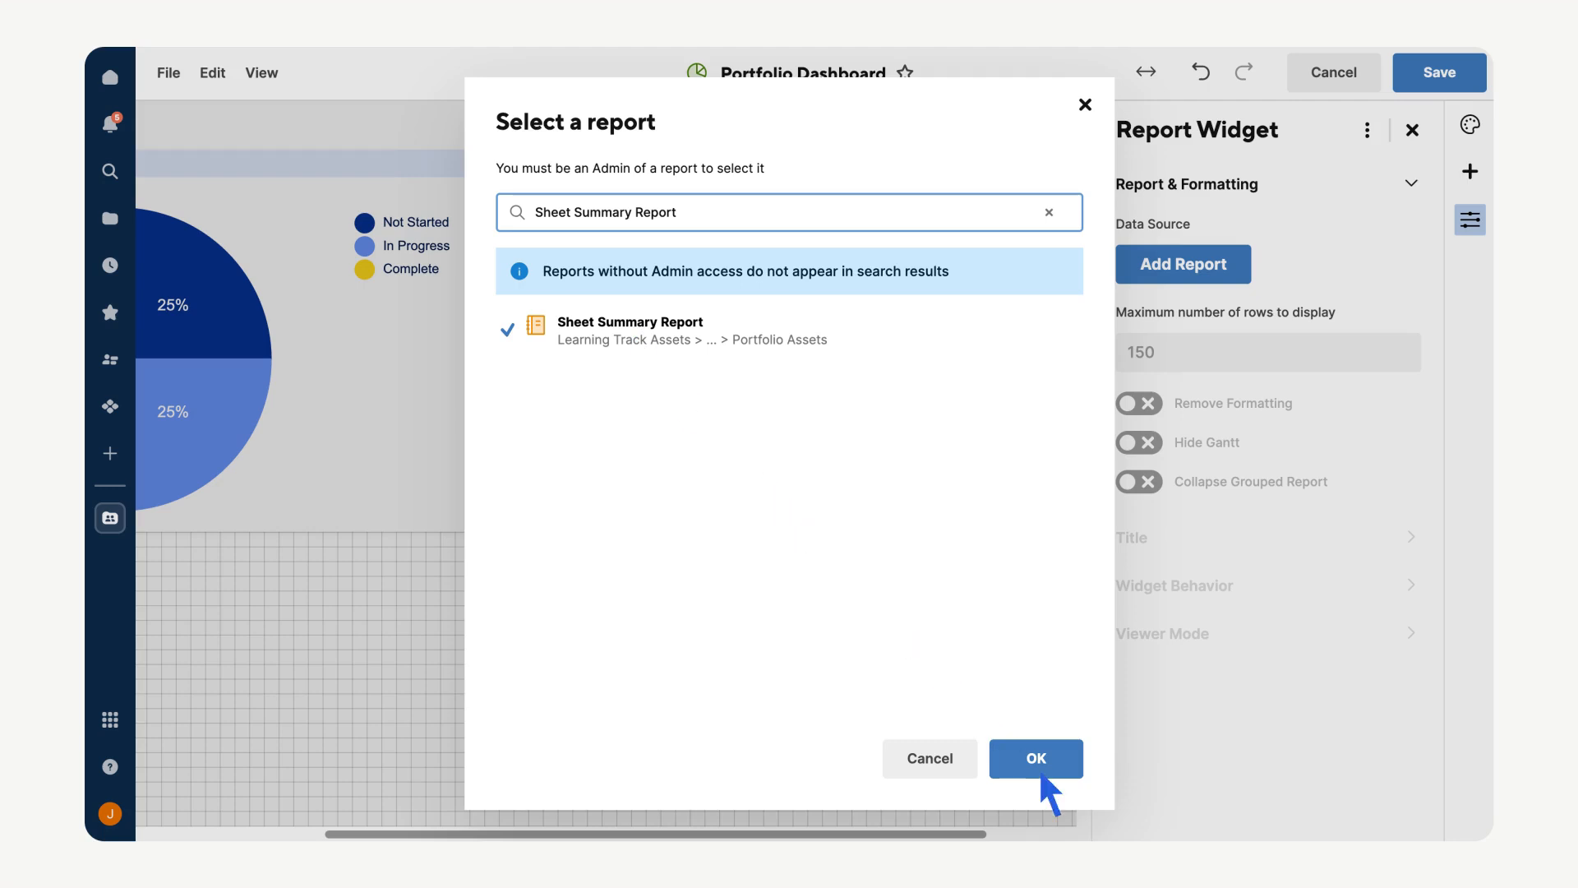
left_click(1036, 758)
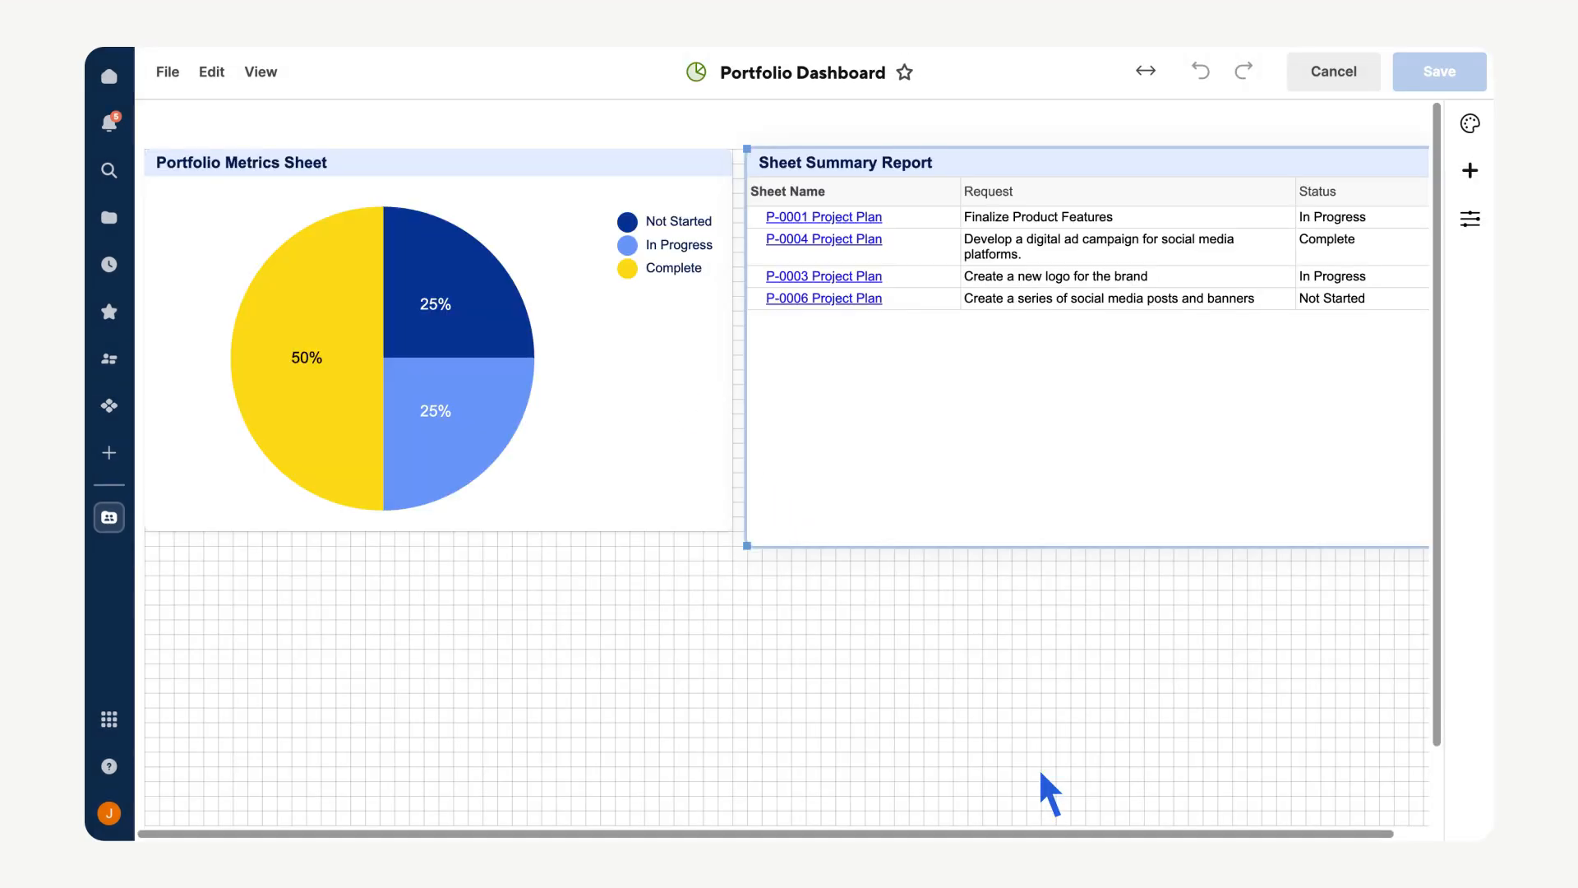